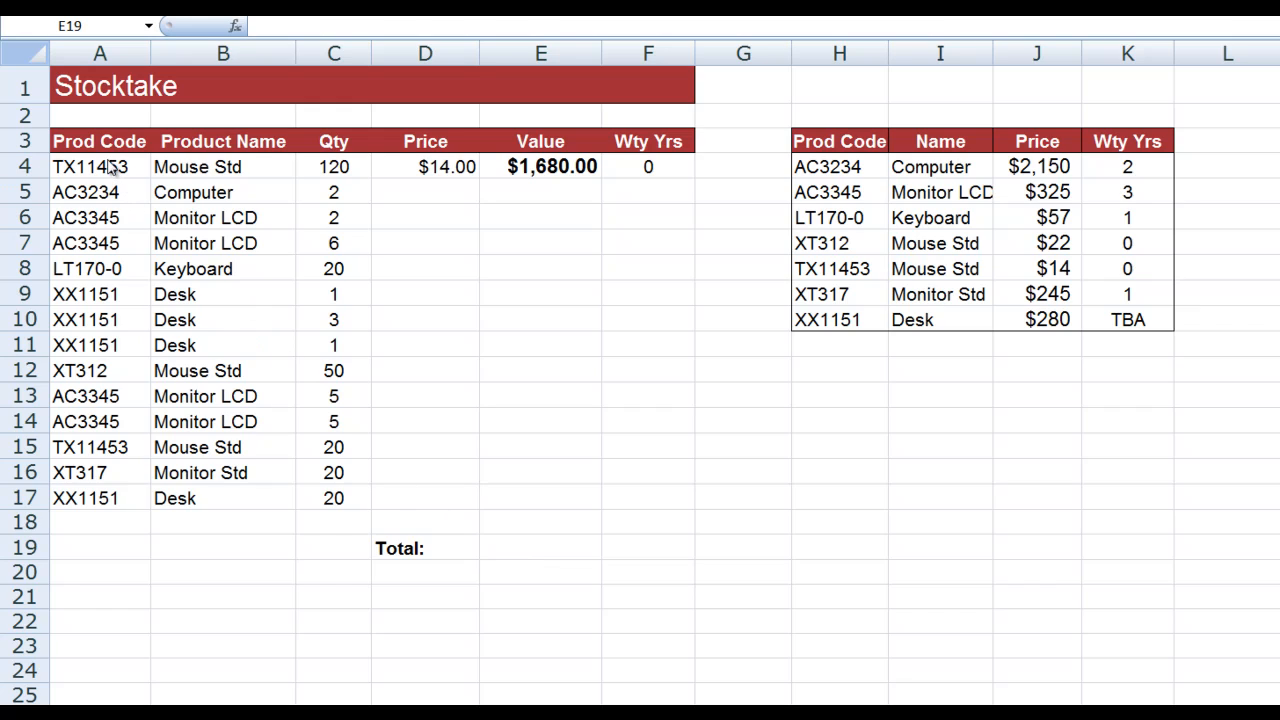
mouse_move(78, 478)
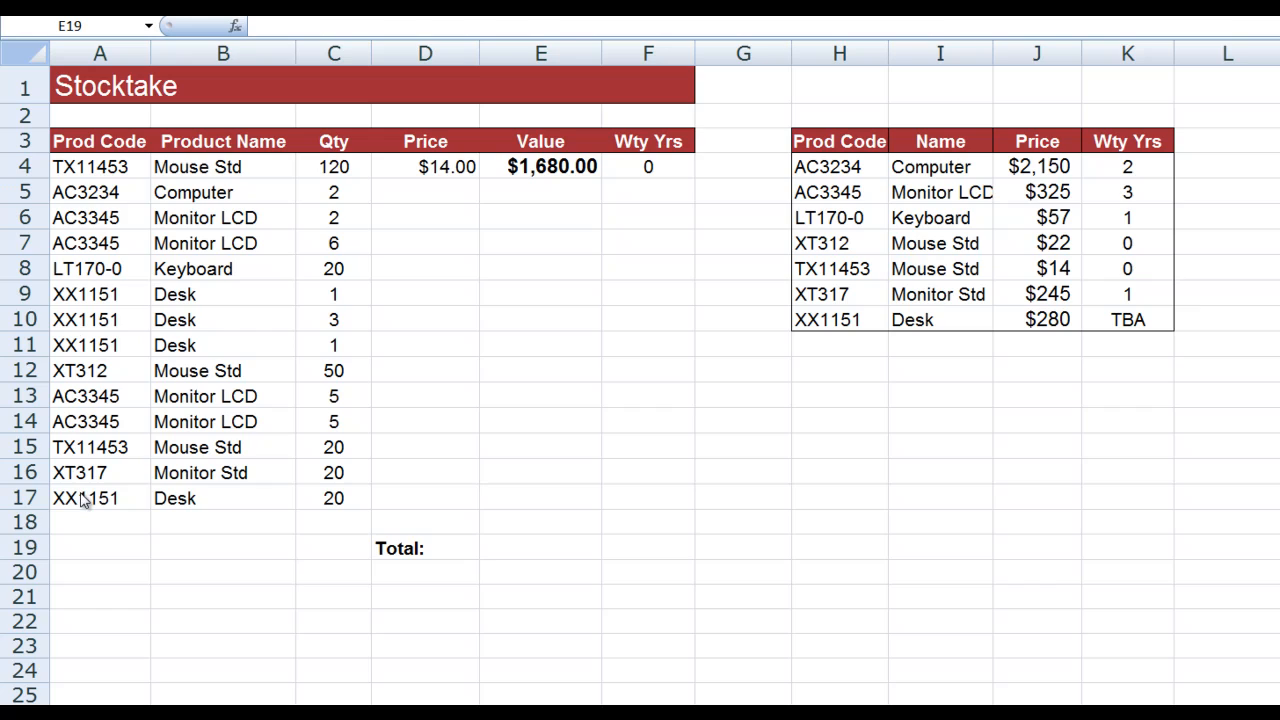
mouse_move(844, 170)
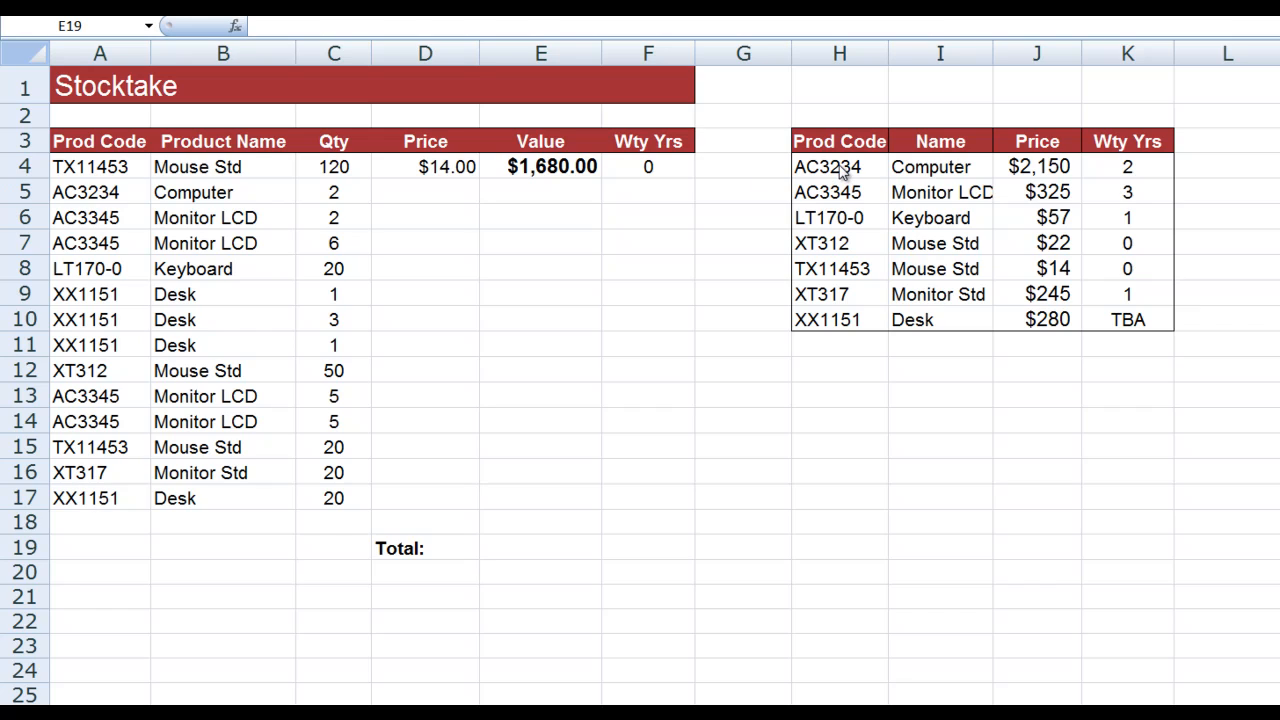
mouse_move(828, 320)
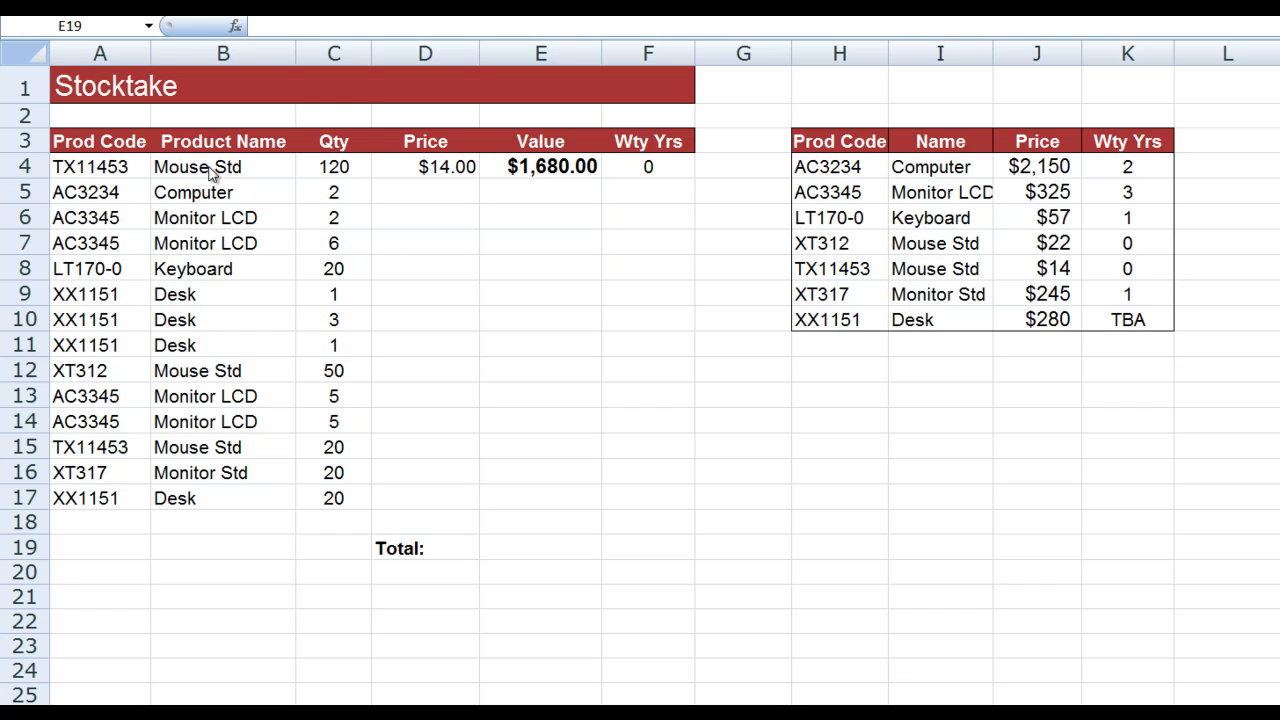
mouse_move(196, 312)
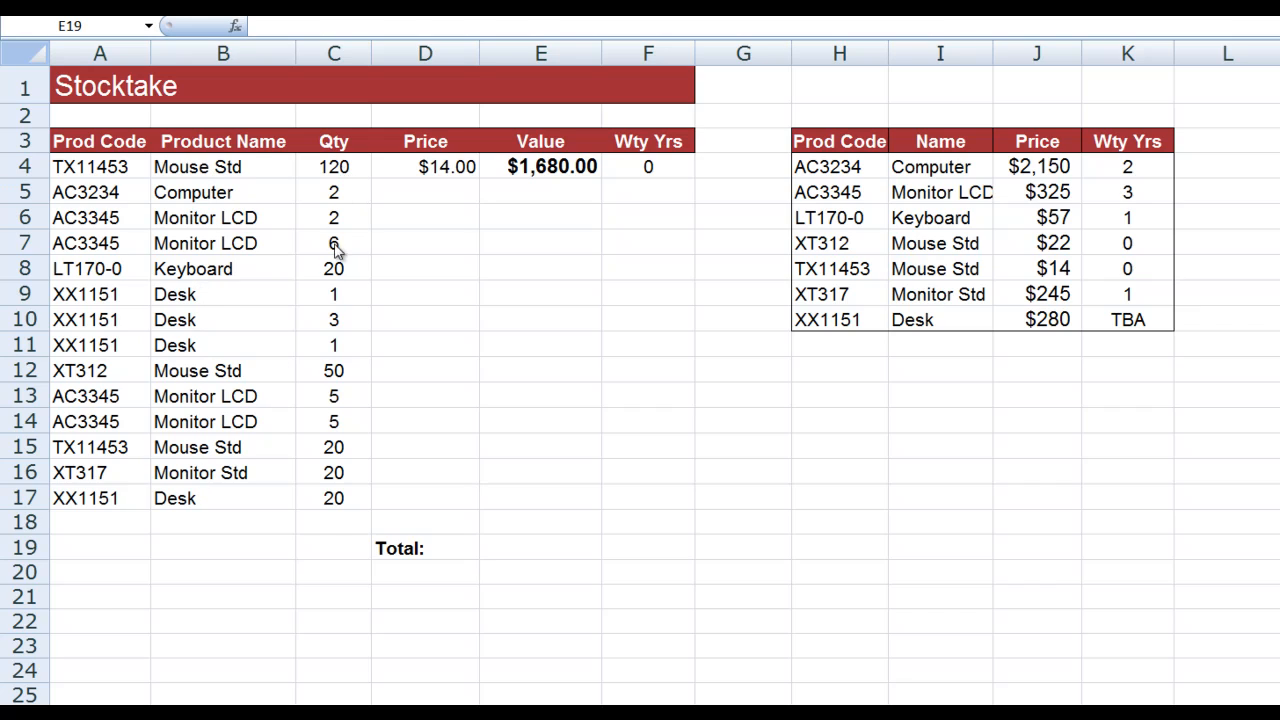
mouse_move(334, 498)
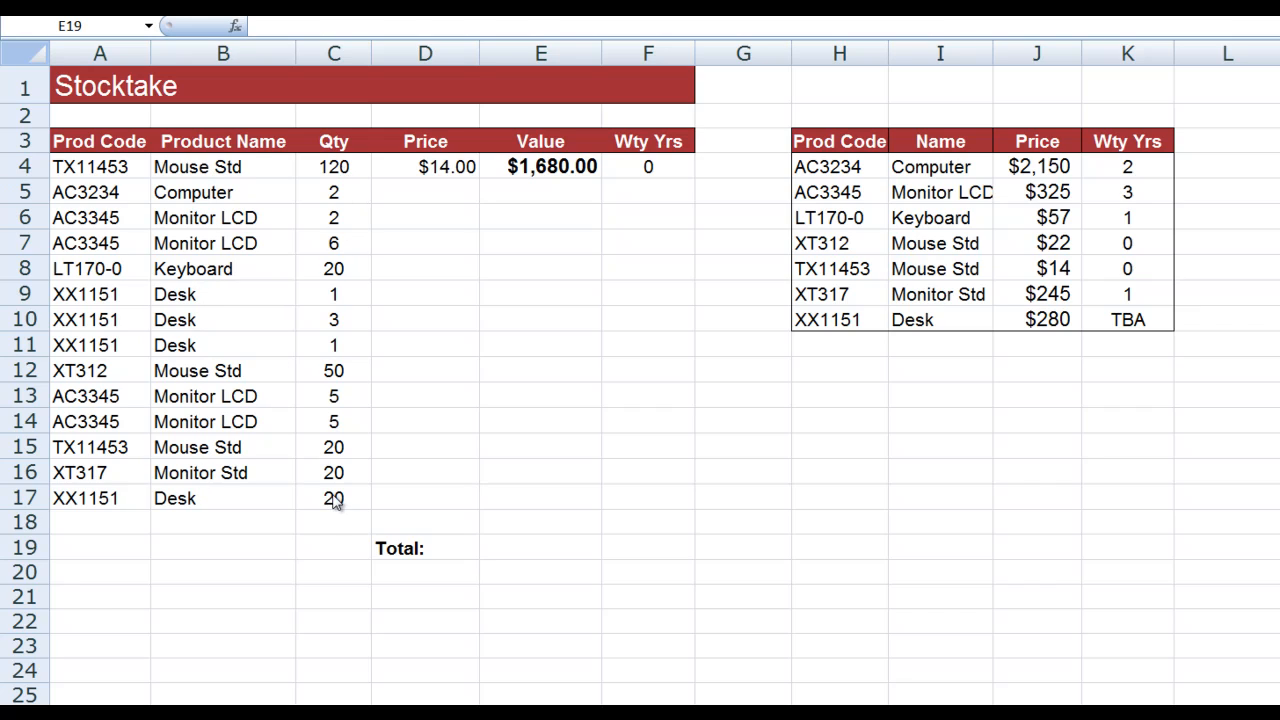
mouse_move(856, 270)
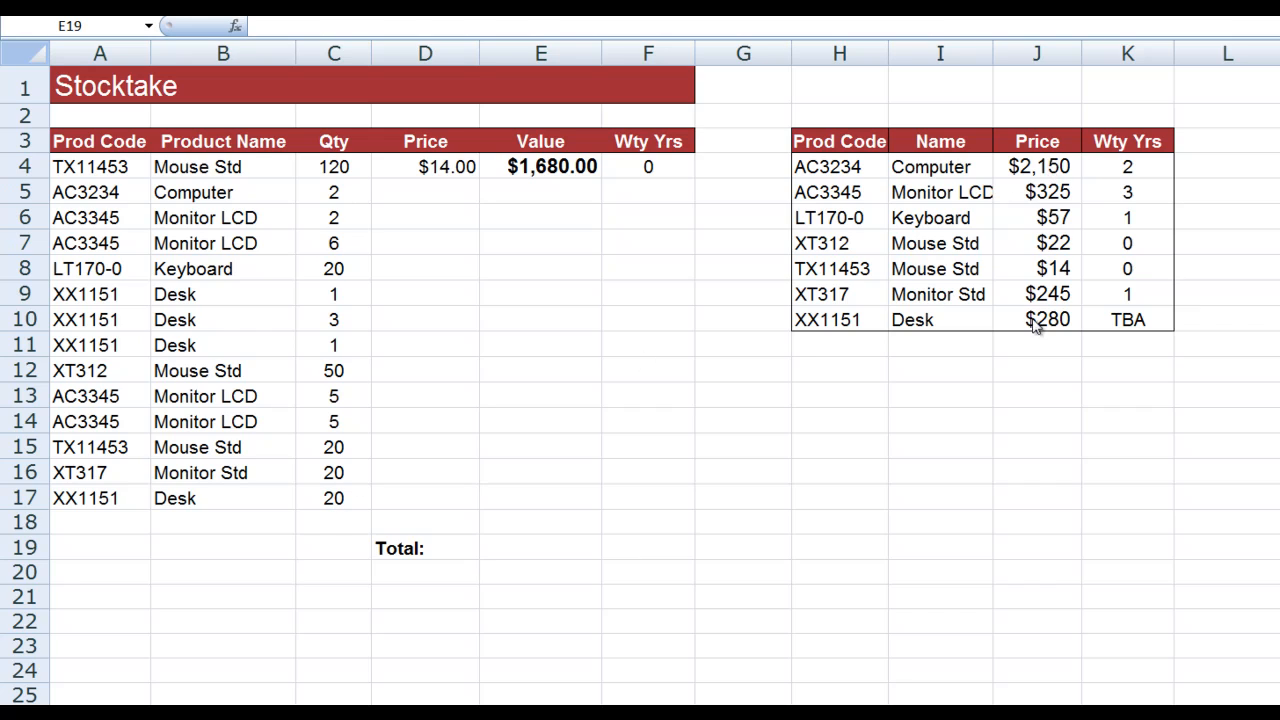
mouse_move(1040, 328)
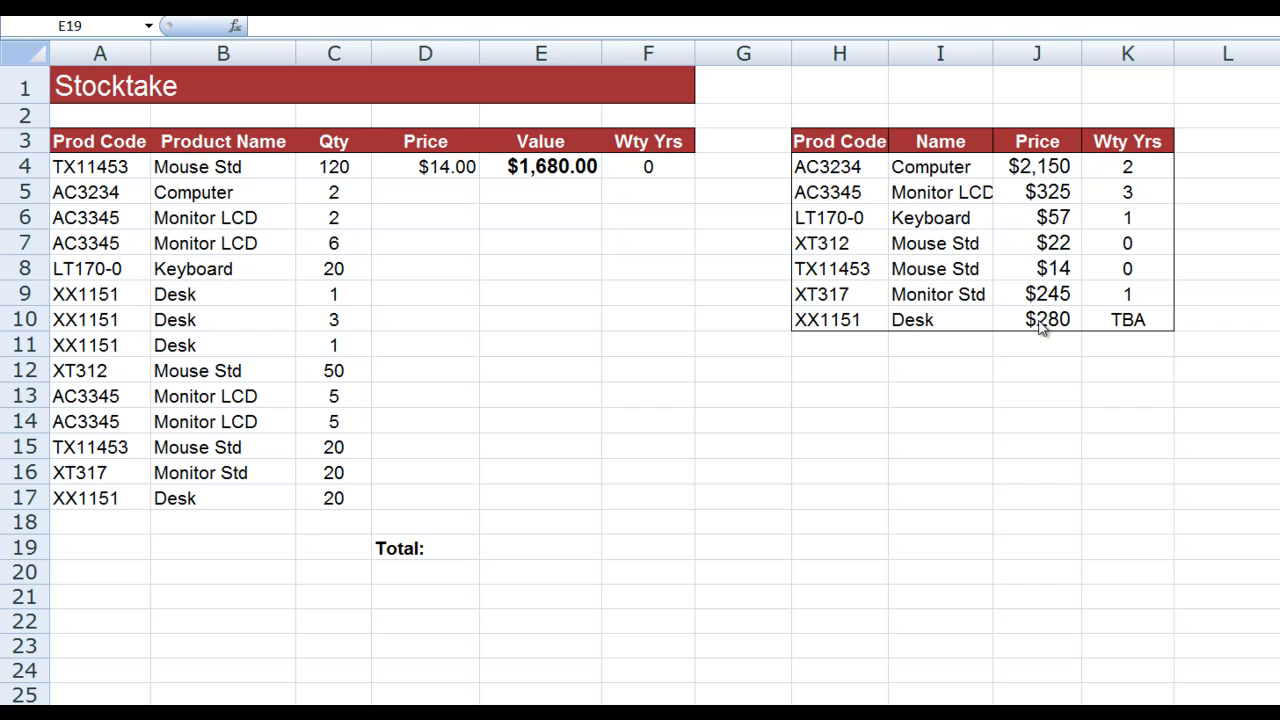
mouse_move(572, 176)
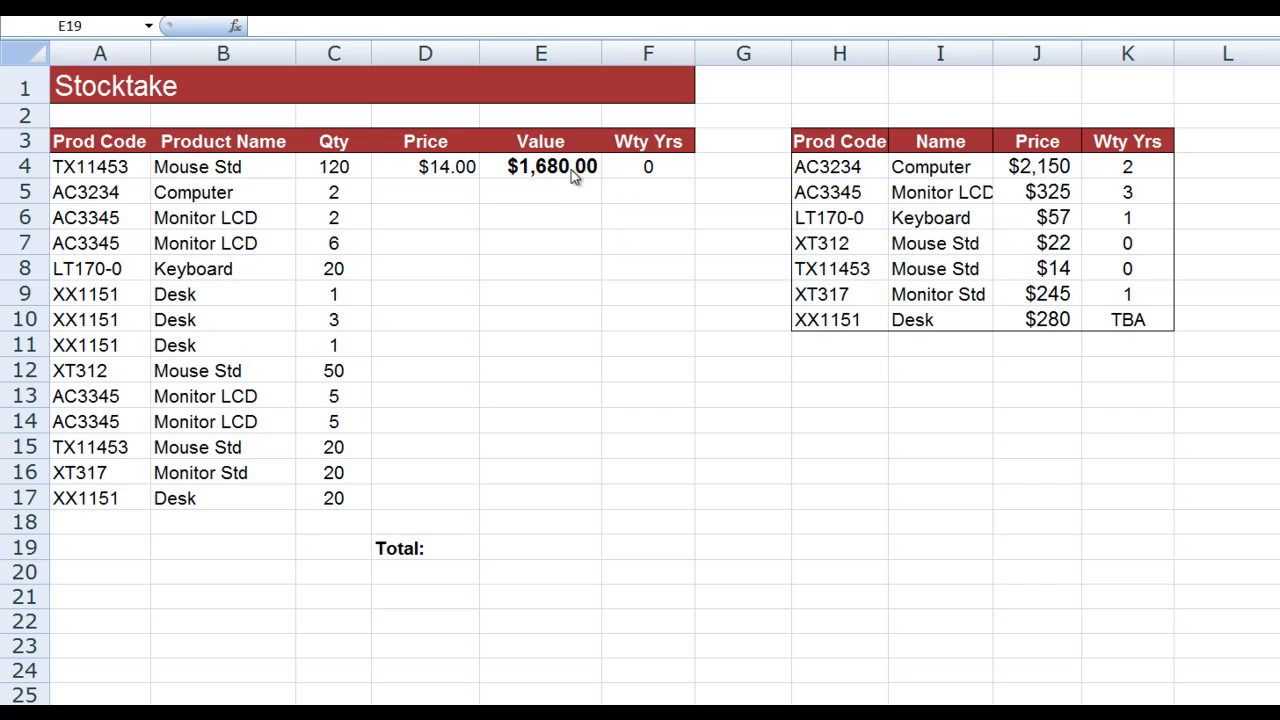
mouse_move(436, 176)
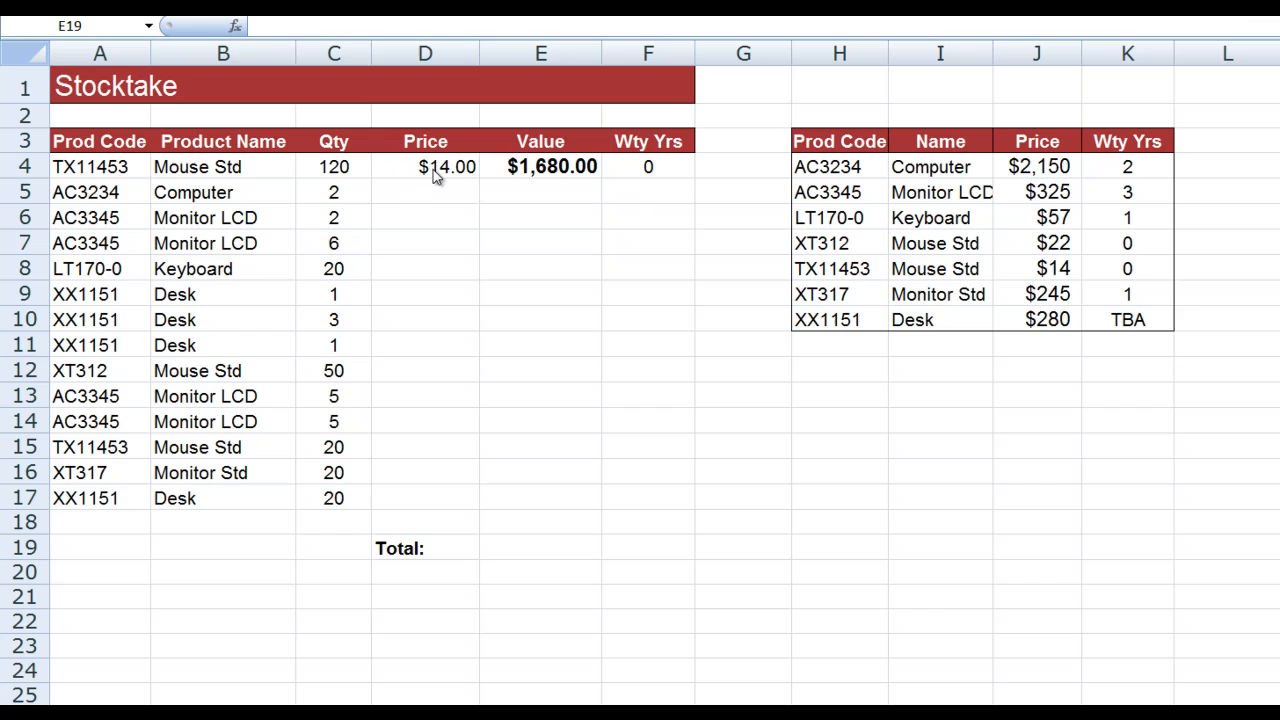
mouse_move(658, 176)
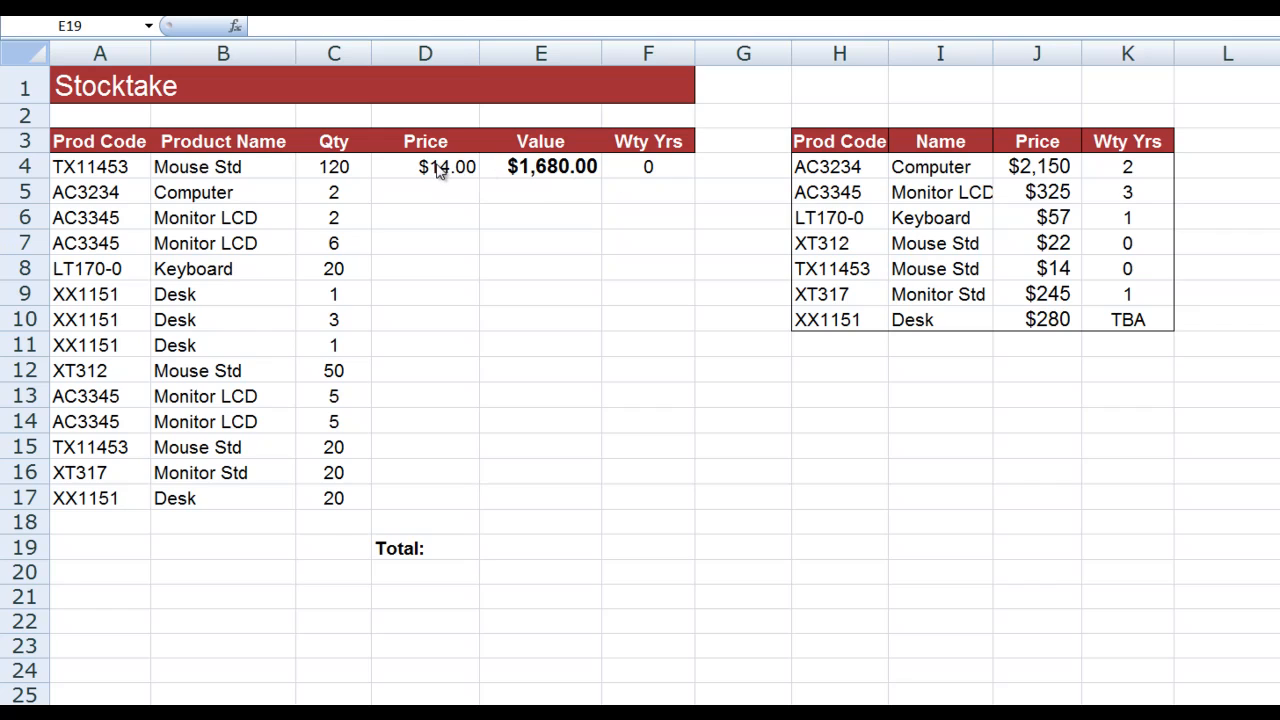
Review the VLOOKUP price formulas filled down D4:D17 and the F4 warranty lookup using column 4.
left_click(540, 548)
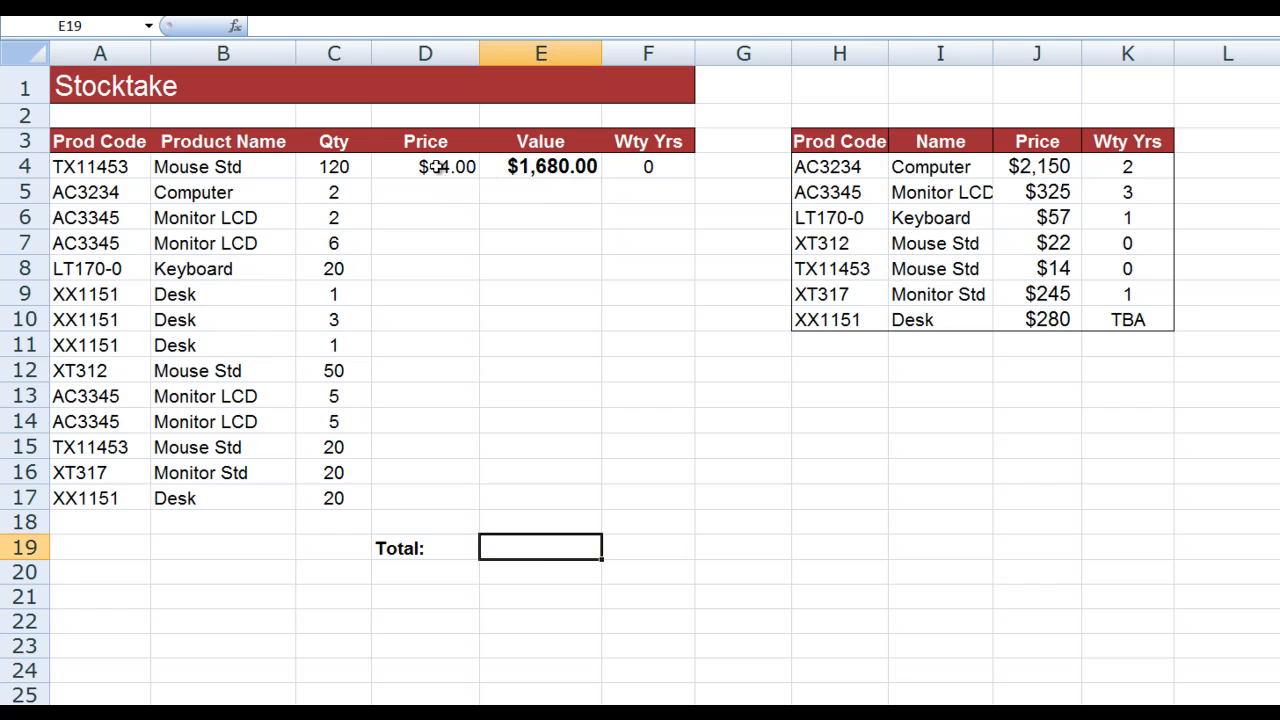
left_click(424, 166)
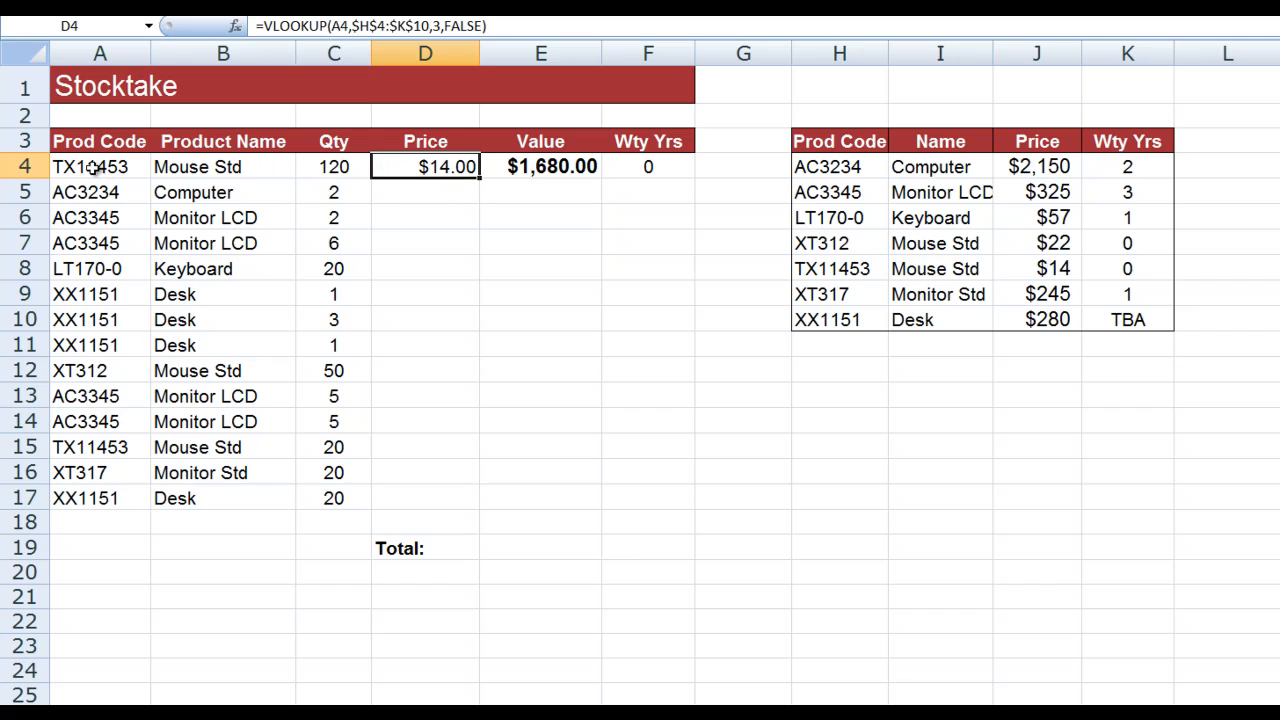
mouse_move(660, 188)
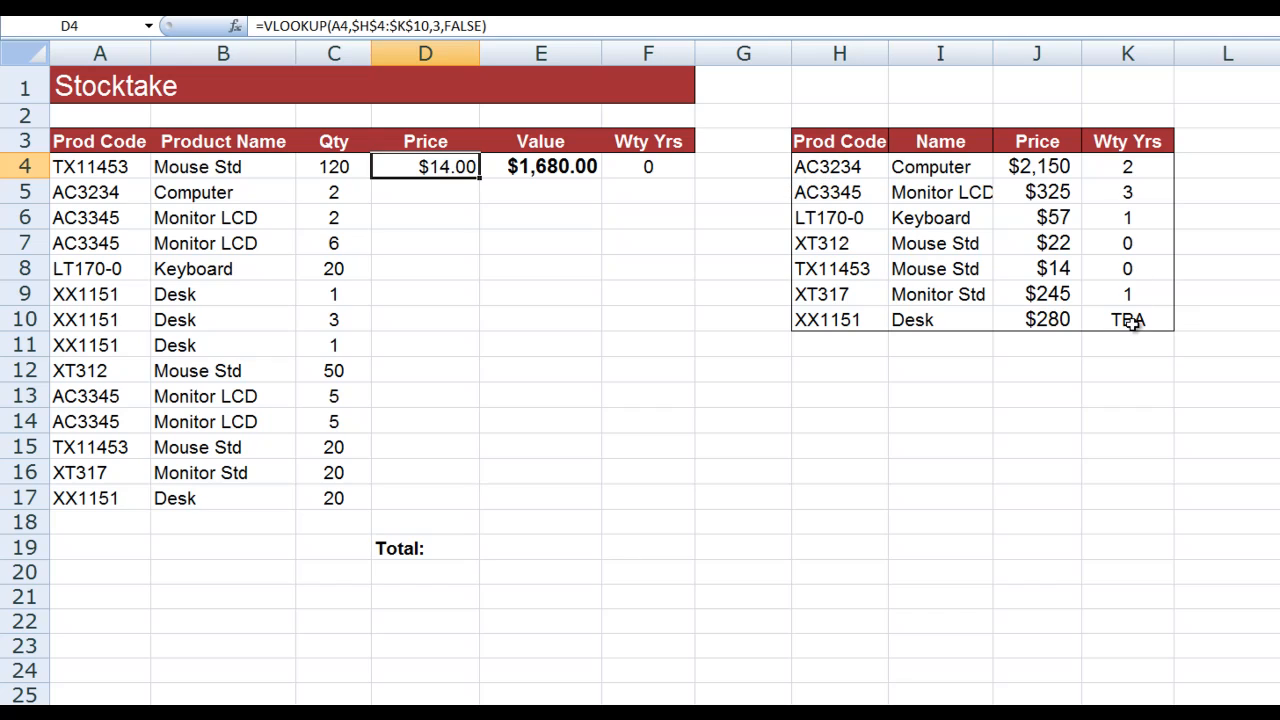
mouse_move(1044, 164)
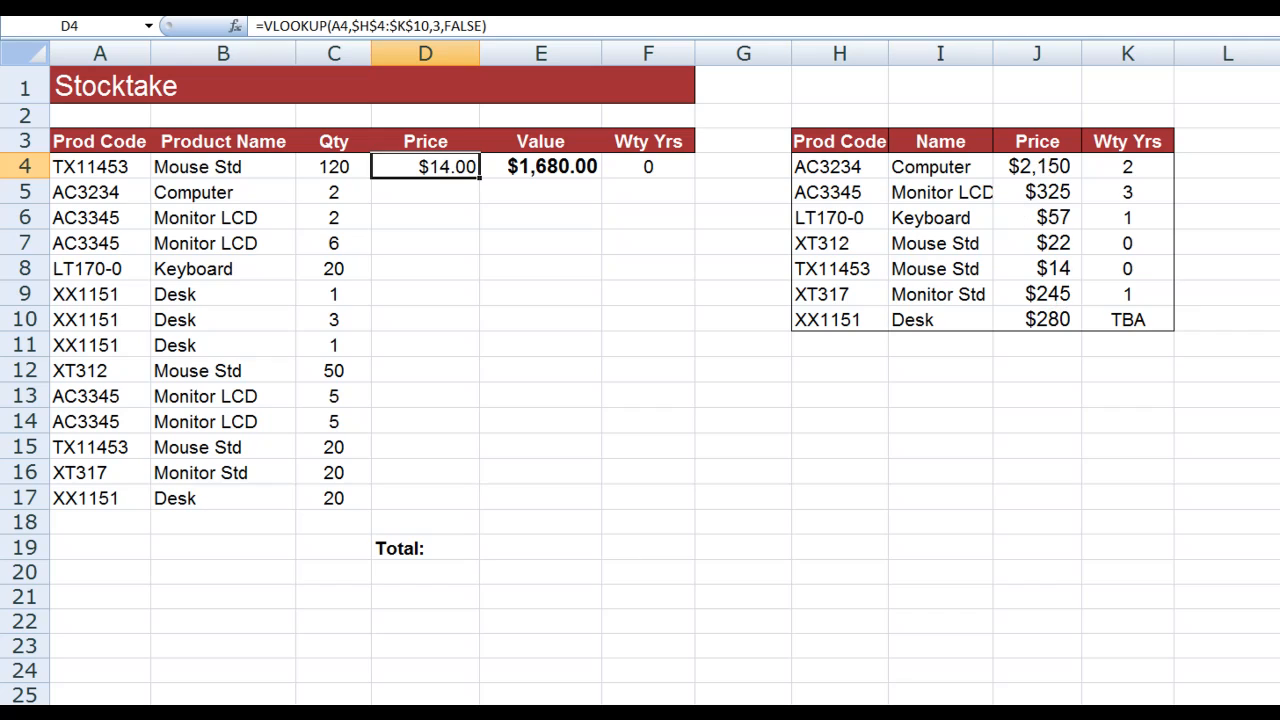
mouse_move(436, 26)
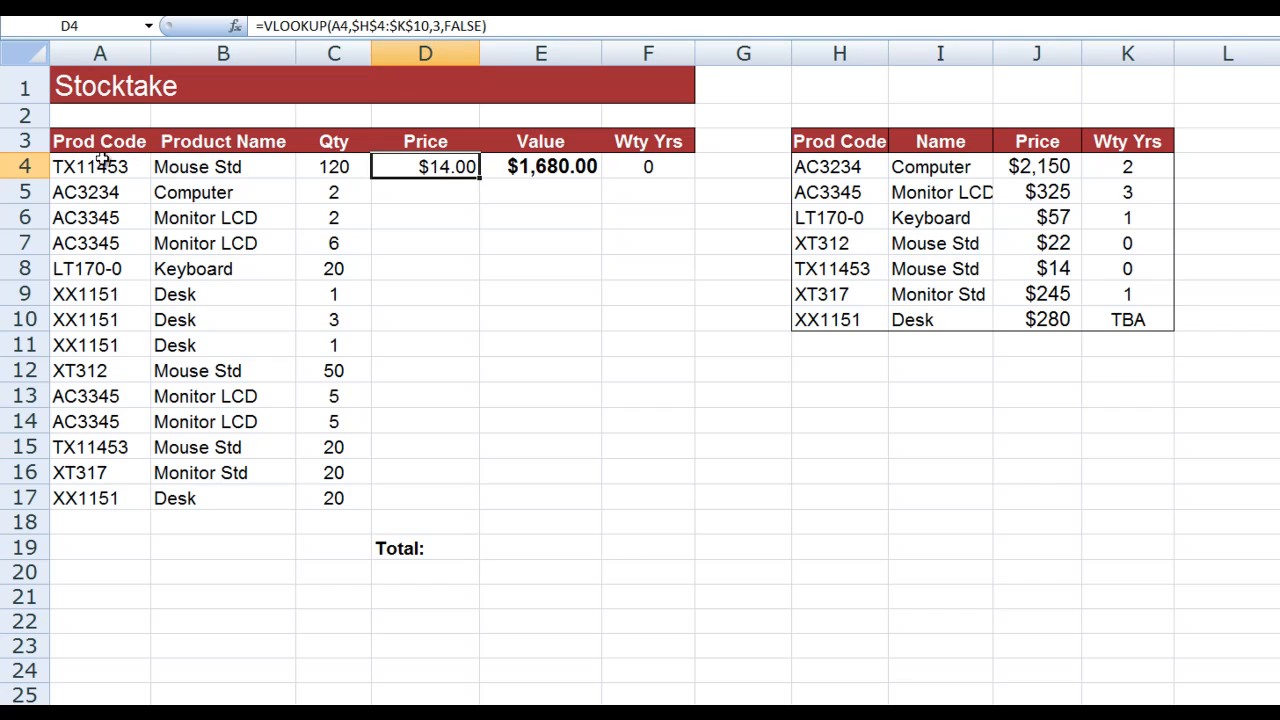
mouse_move(82, 404)
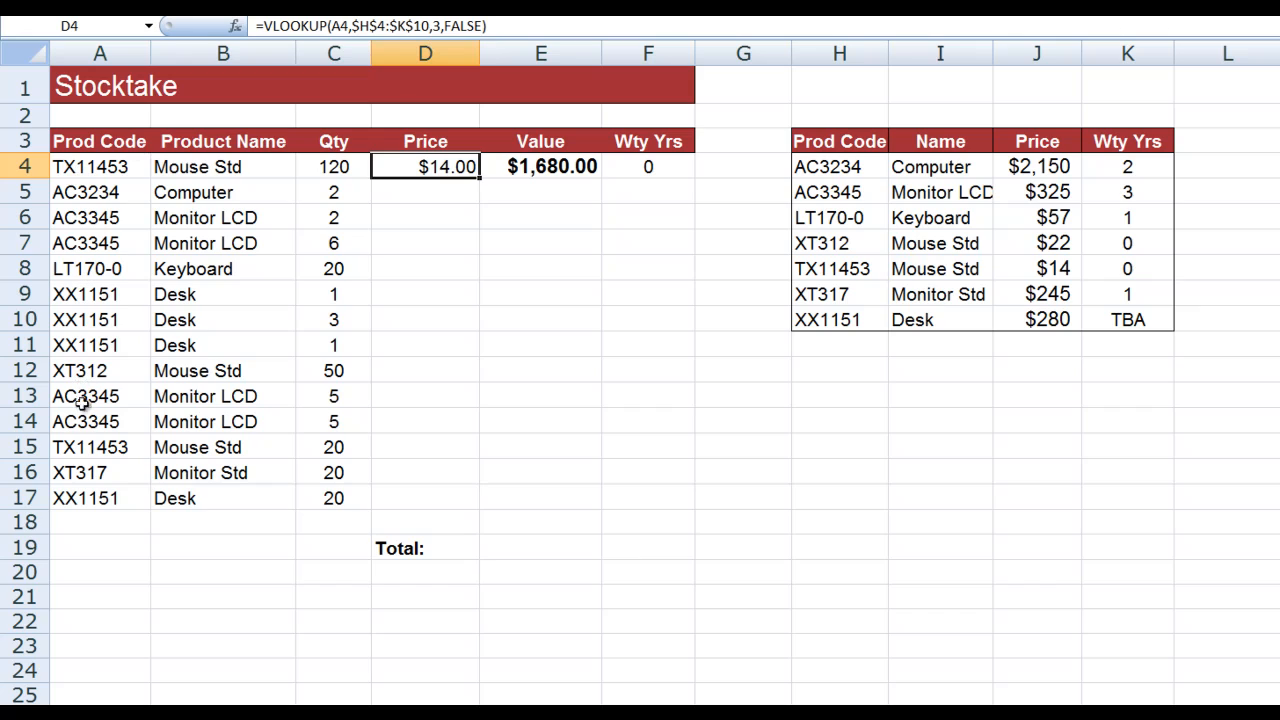
mouse_move(70, 498)
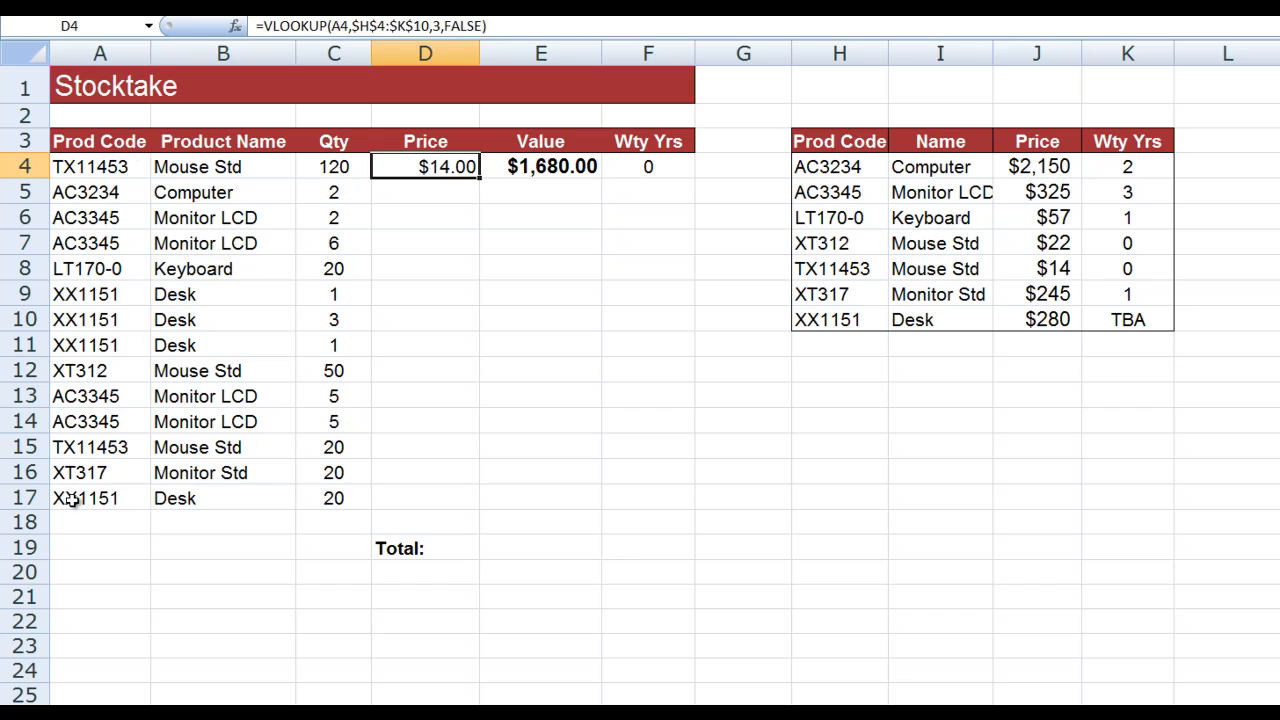
mouse_move(96, 488)
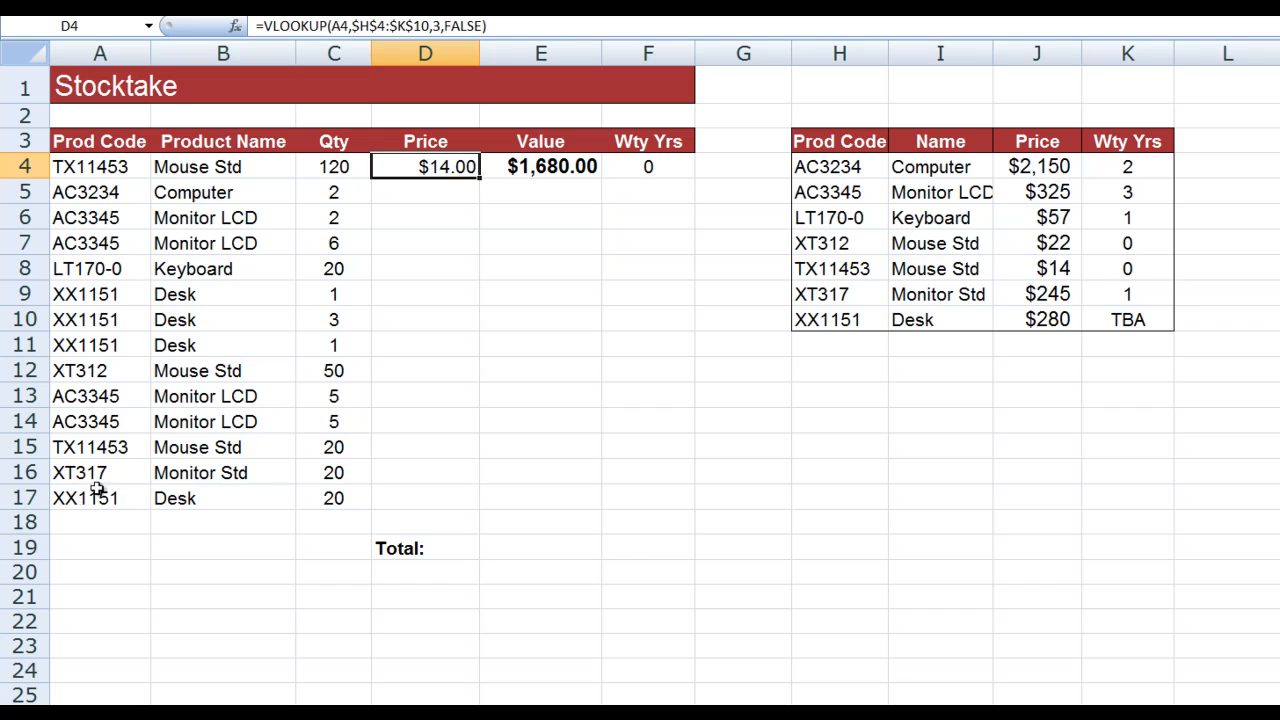
mouse_move(484, 180)
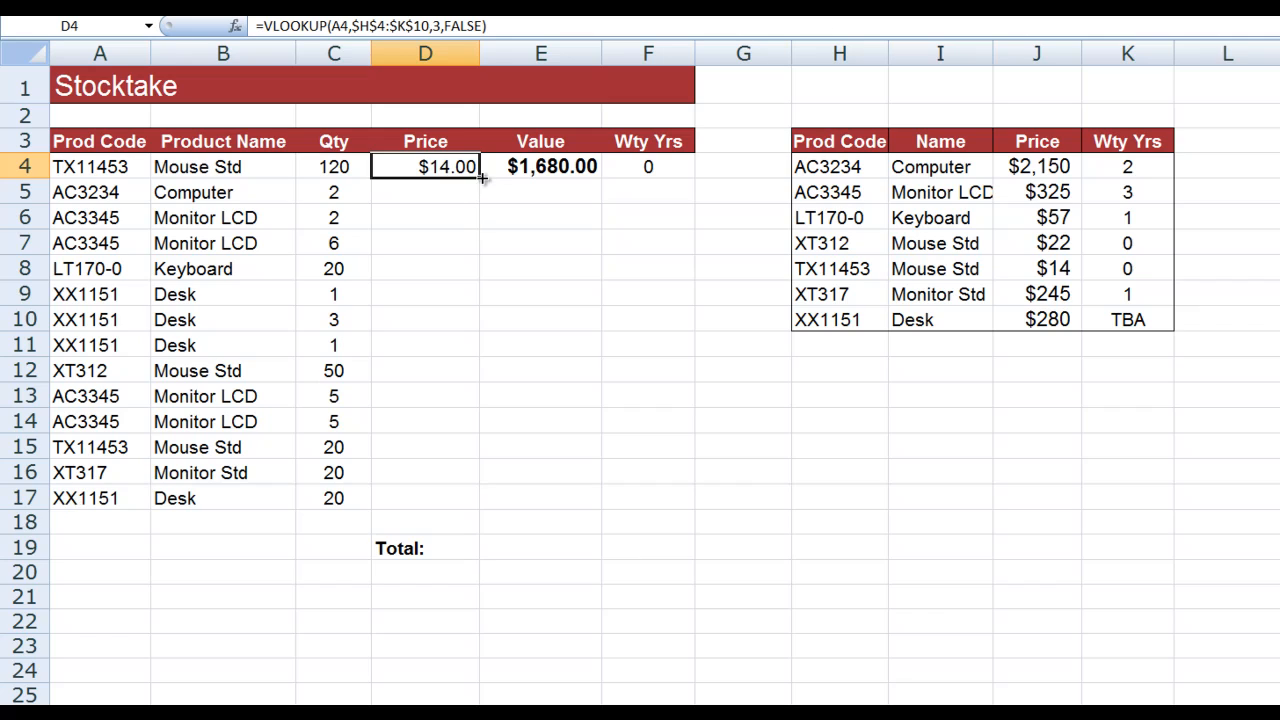
mouse_move(480, 178)
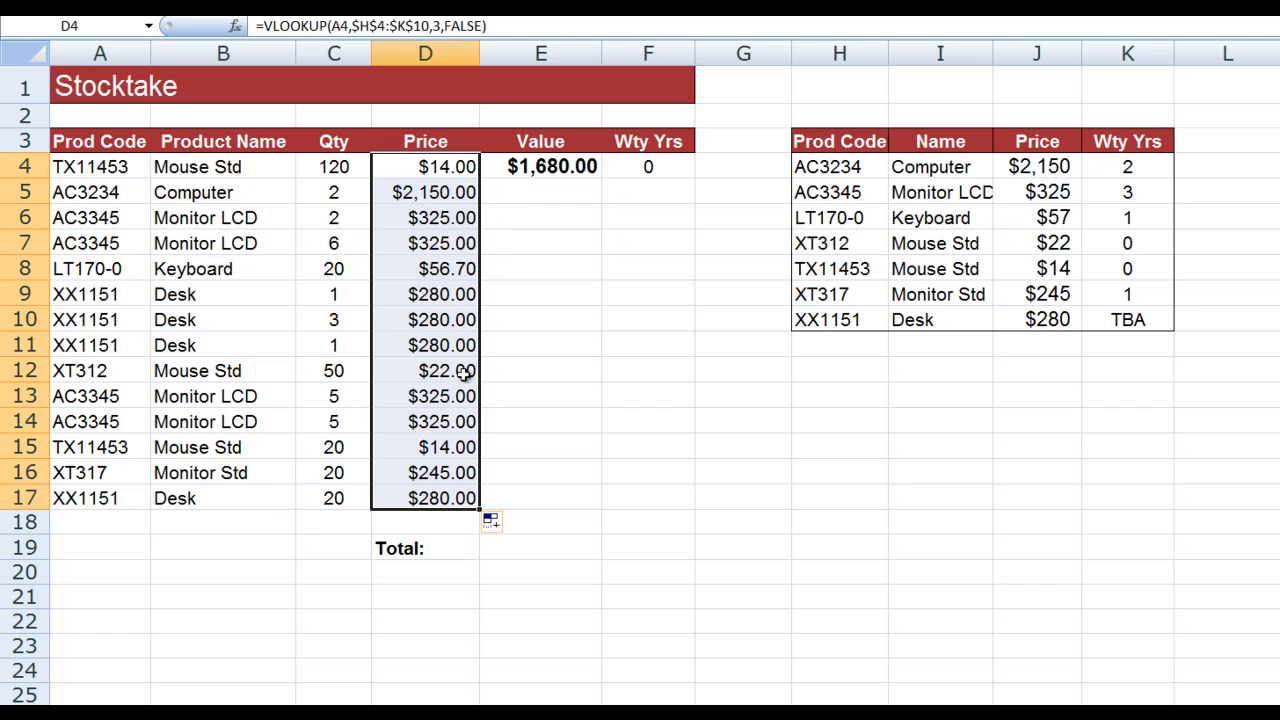
mouse_move(476, 178)
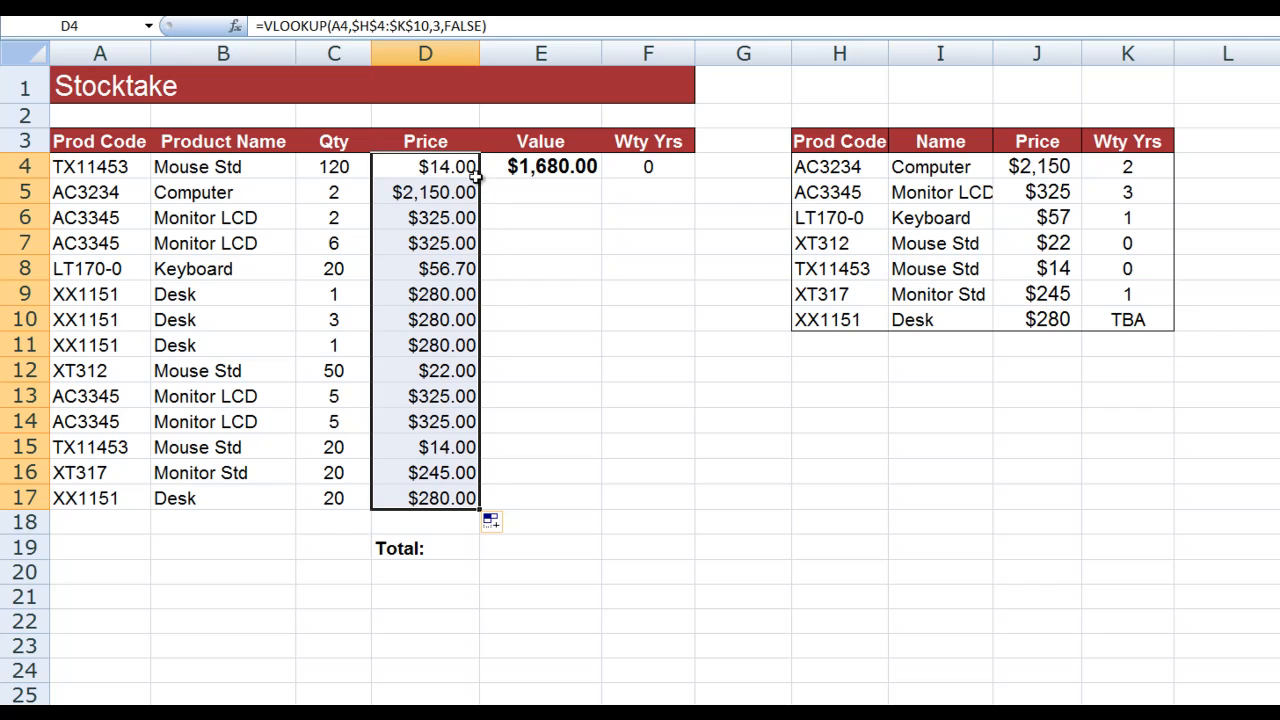
mouse_move(476, 170)
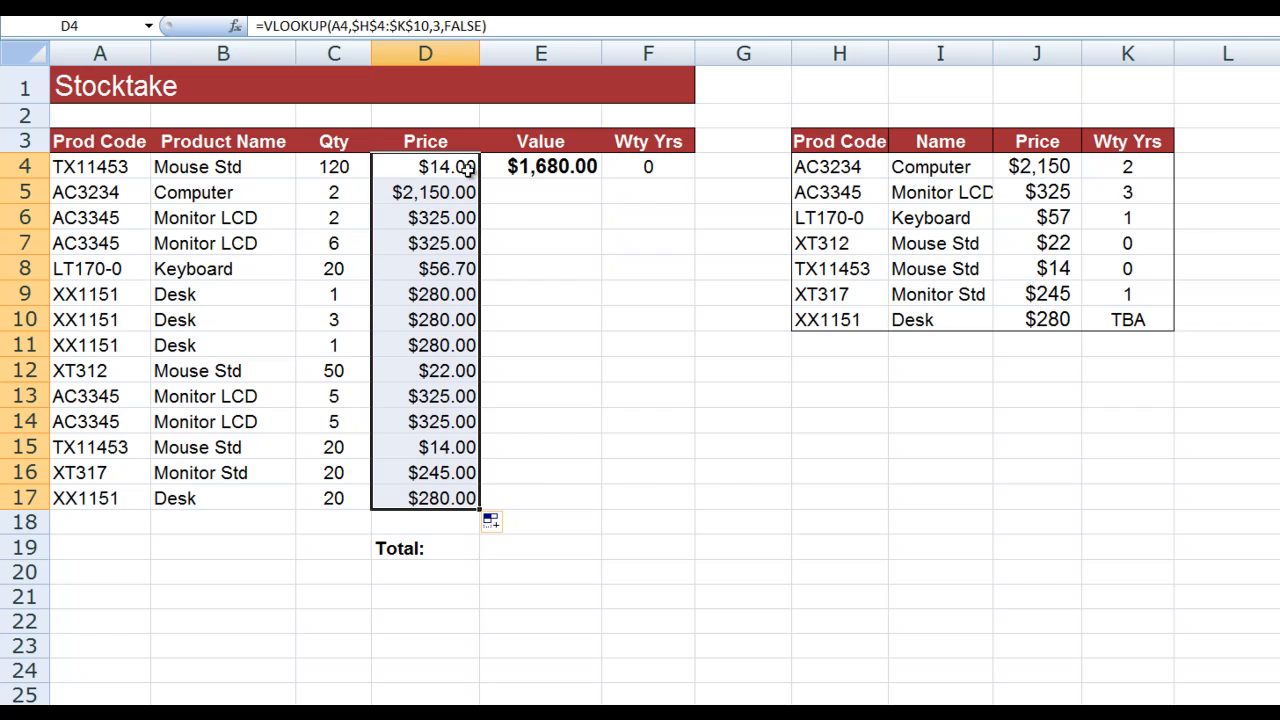
mouse_move(100, 168)
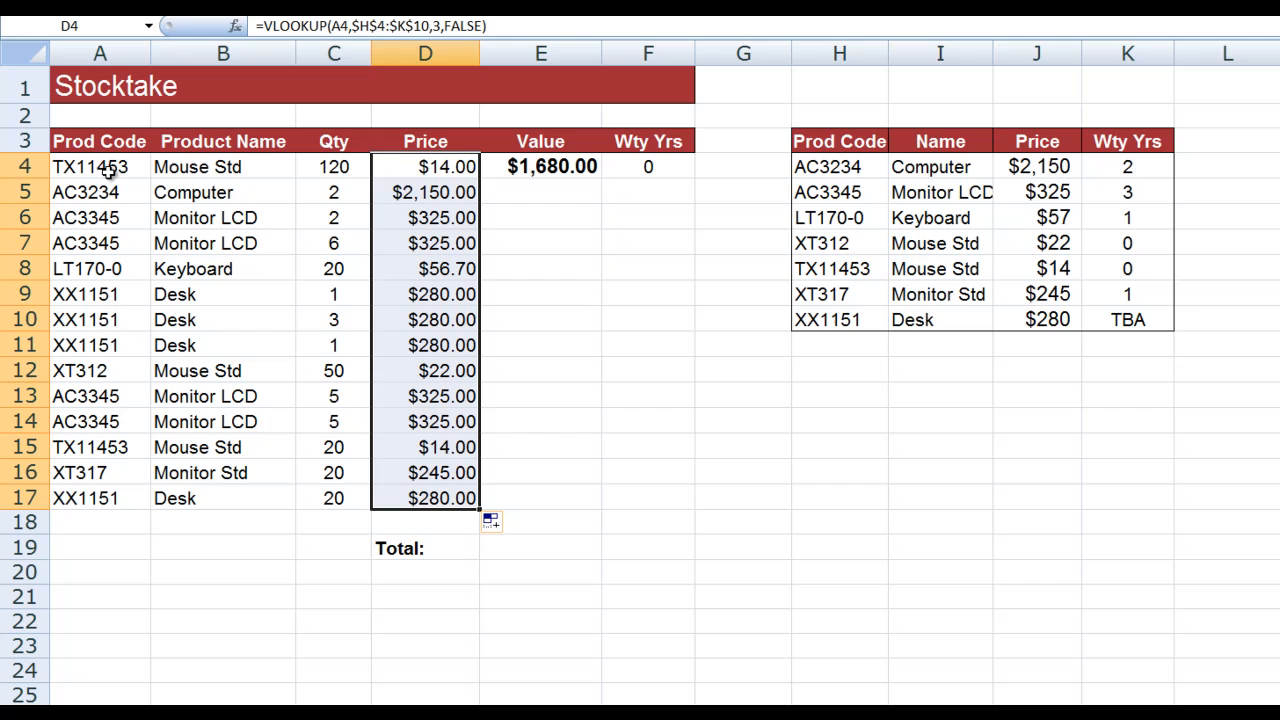
mouse_move(816, 176)
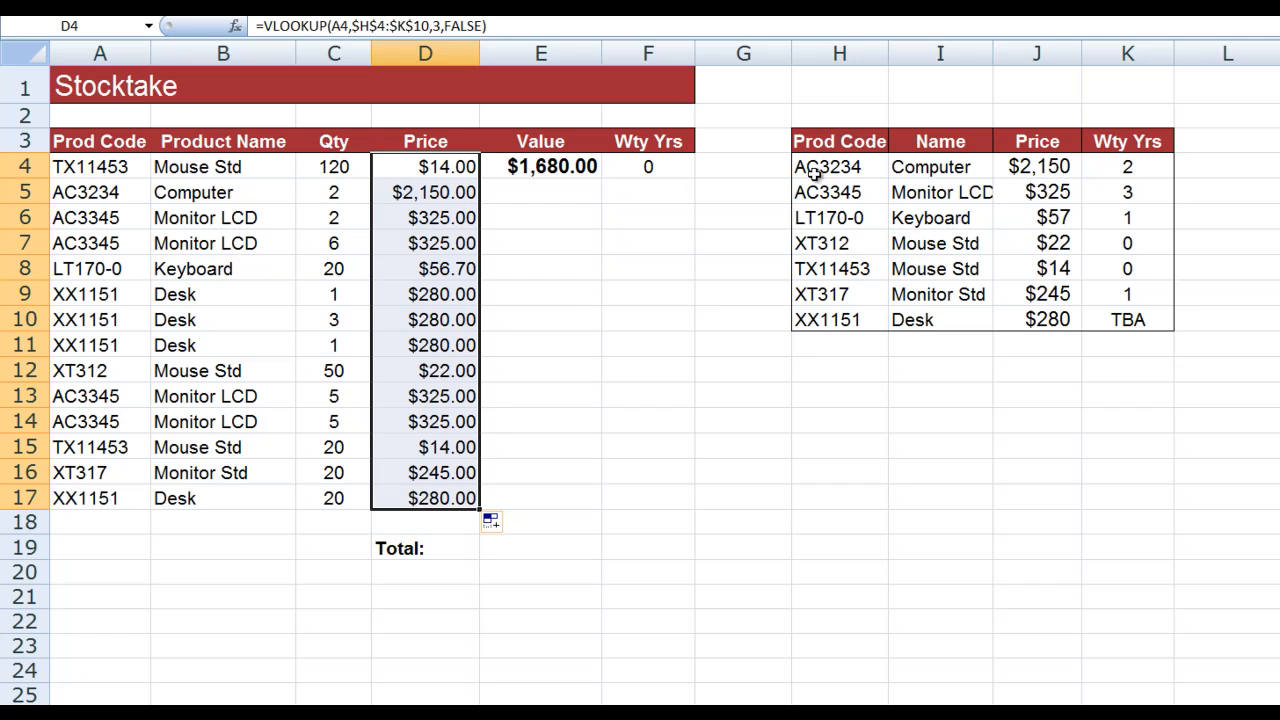
mouse_move(832, 276)
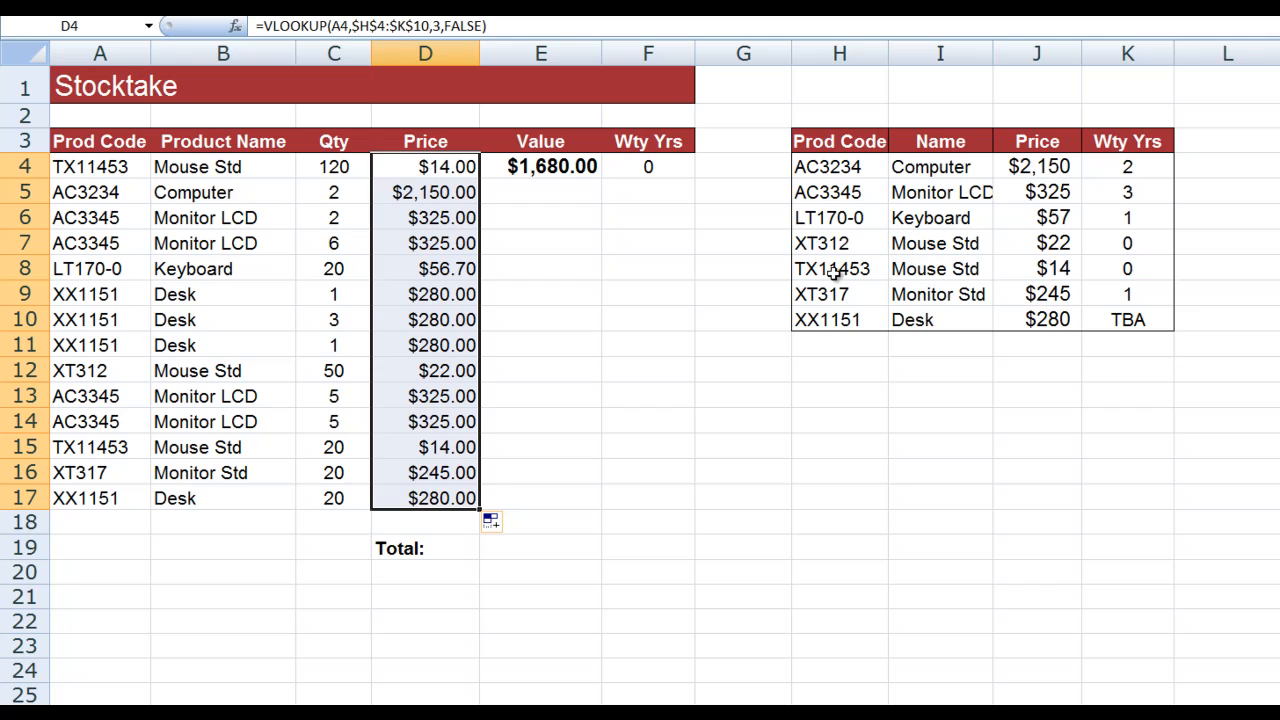
mouse_move(844, 276)
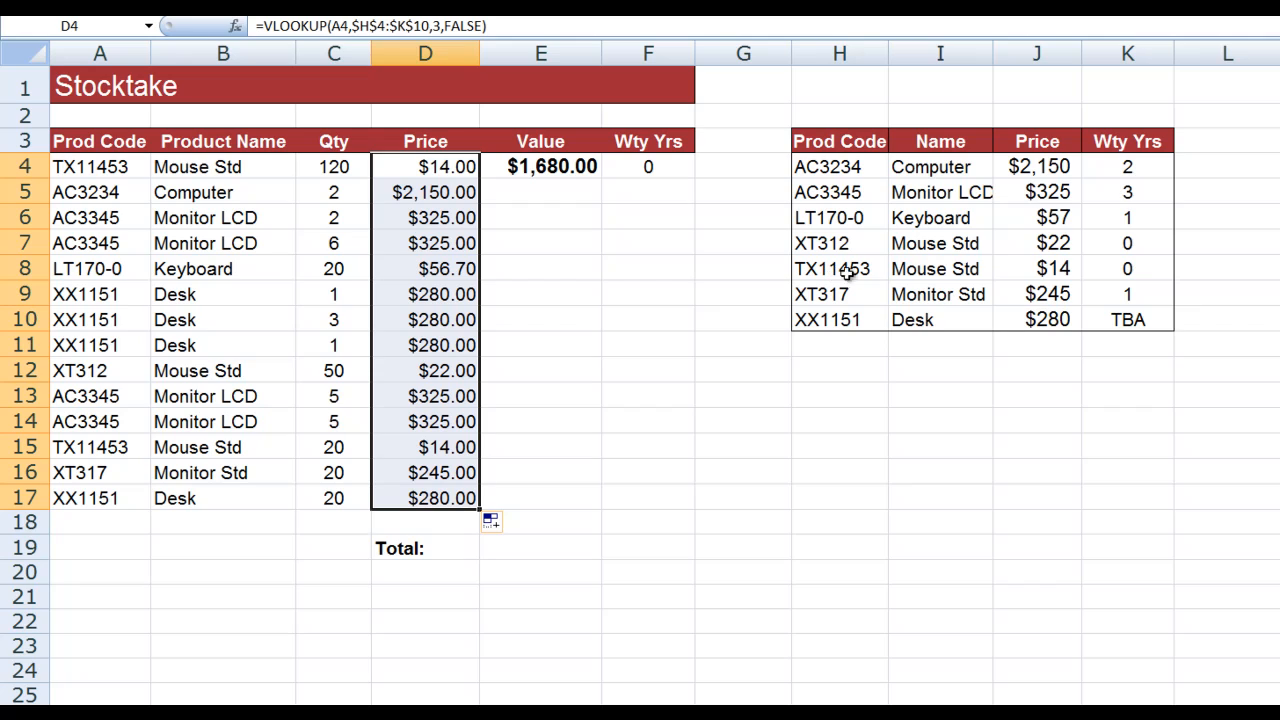
mouse_move(1060, 272)
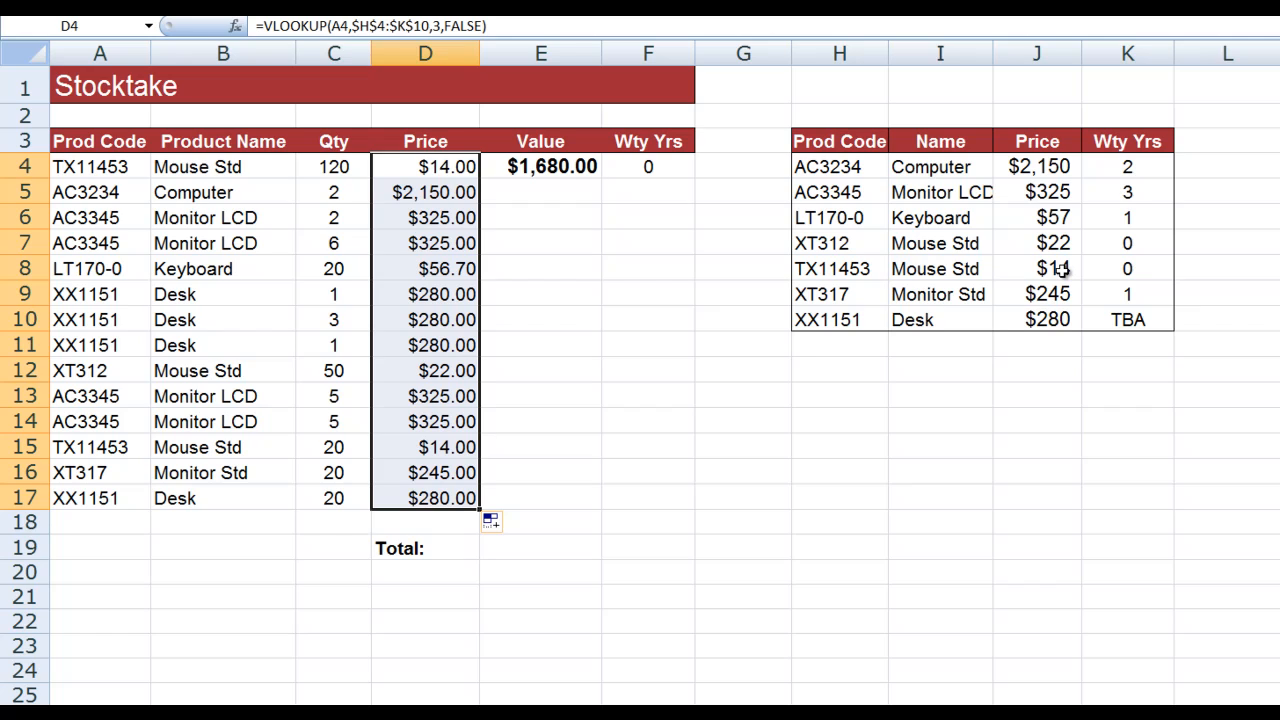
mouse_move(384, 192)
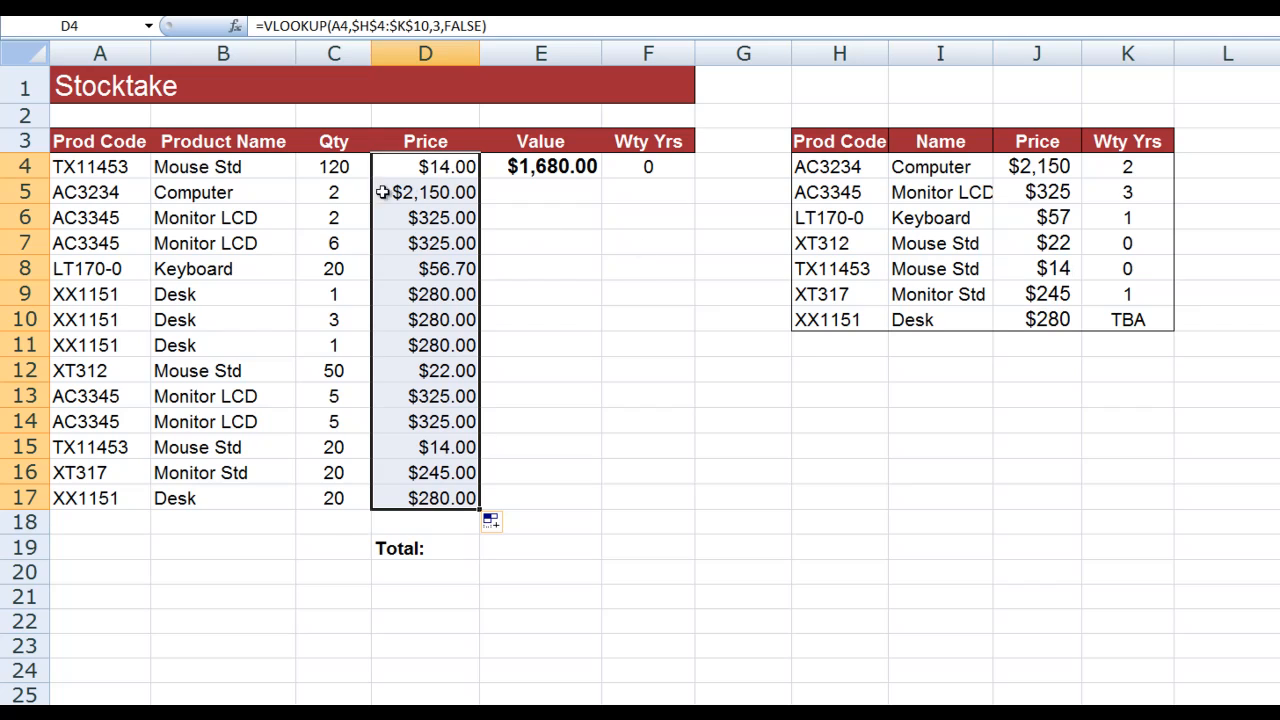
mouse_move(452, 192)
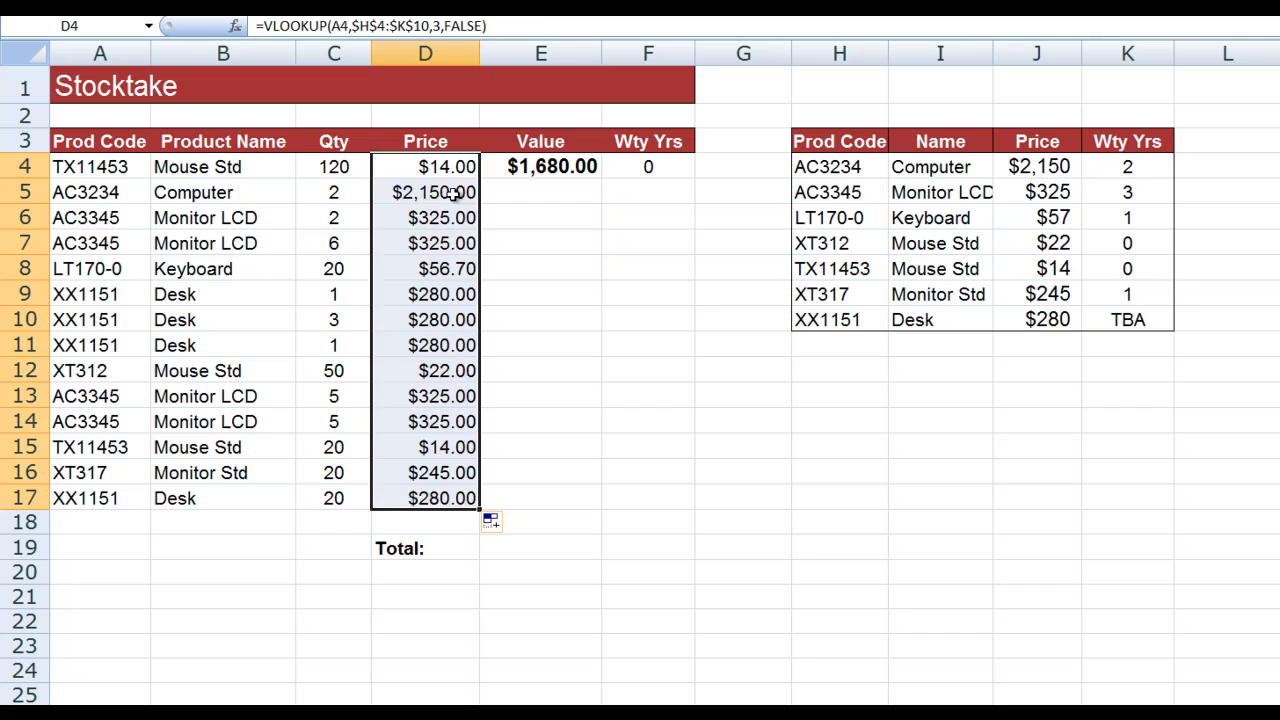
left_click(424, 192)
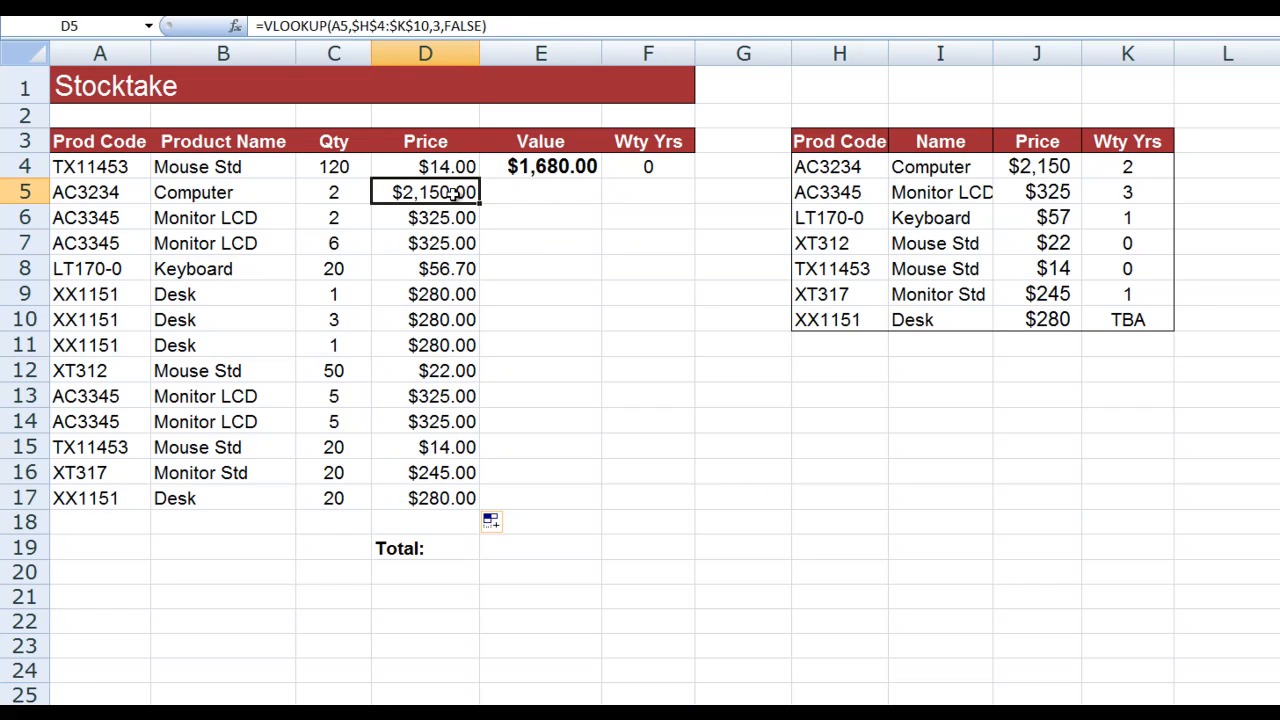
mouse_move(100, 192)
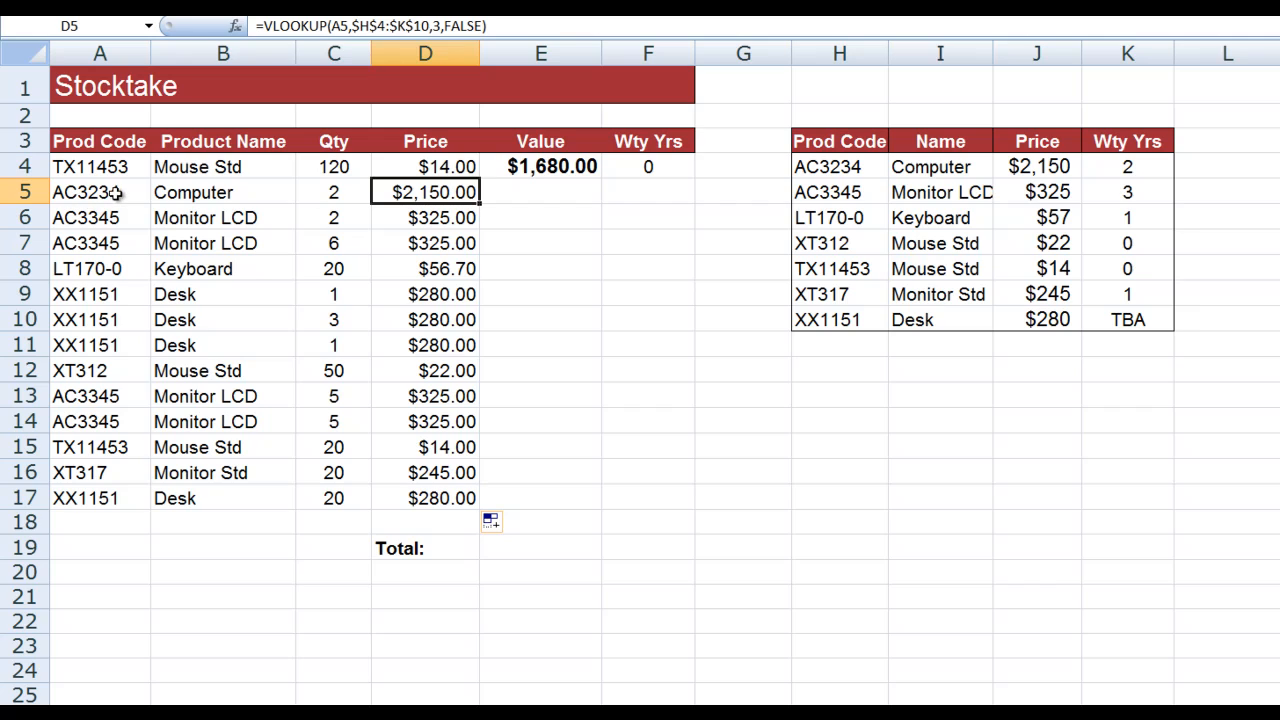
mouse_move(1016, 168)
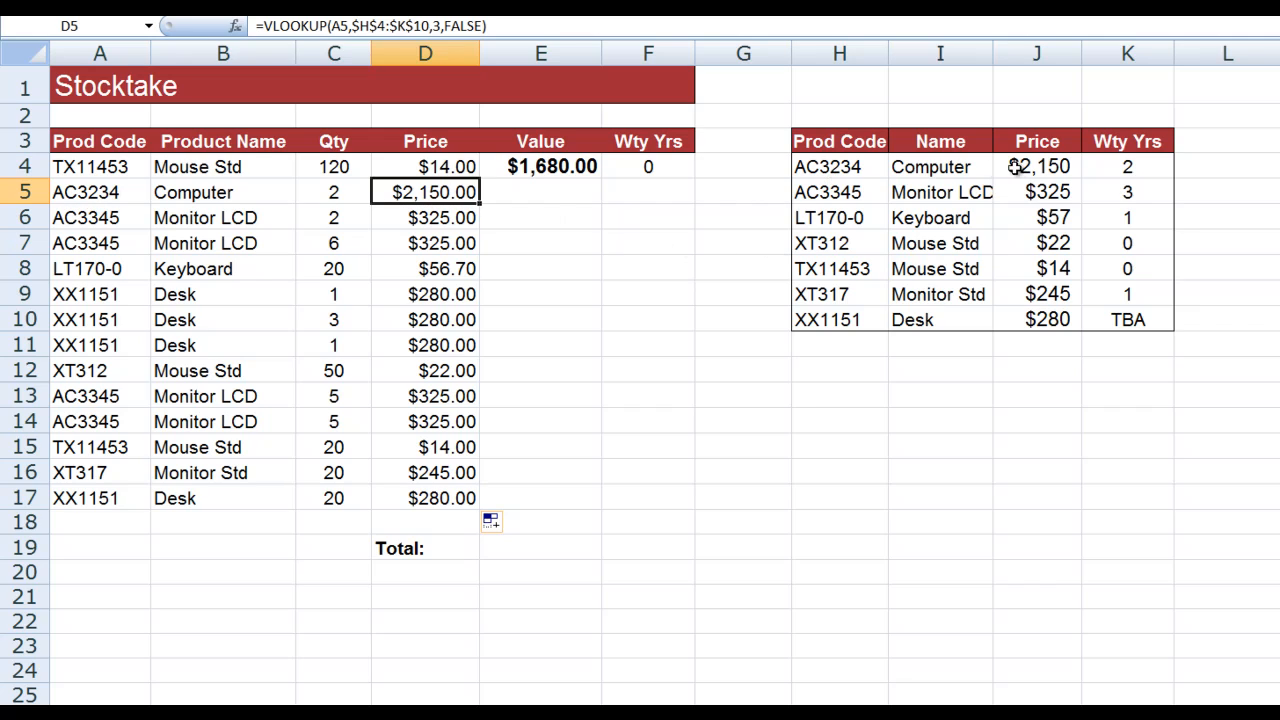
mouse_move(1030, 168)
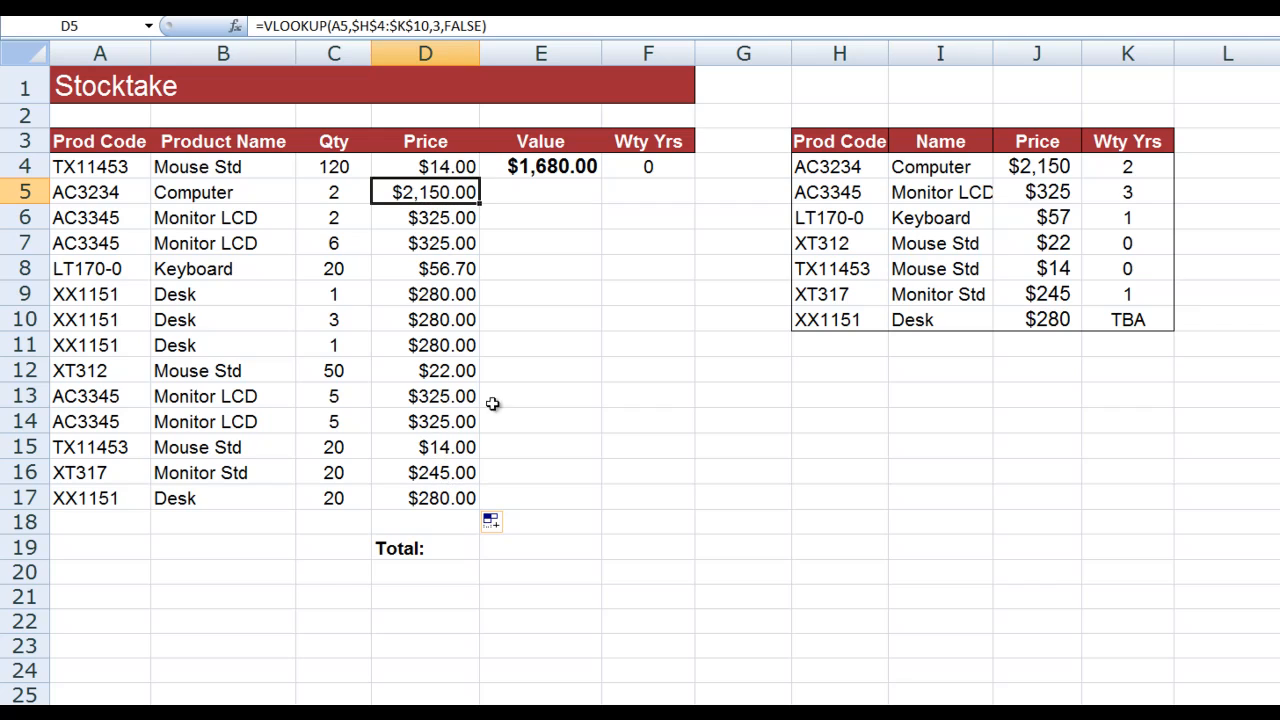
left_click(648, 166)
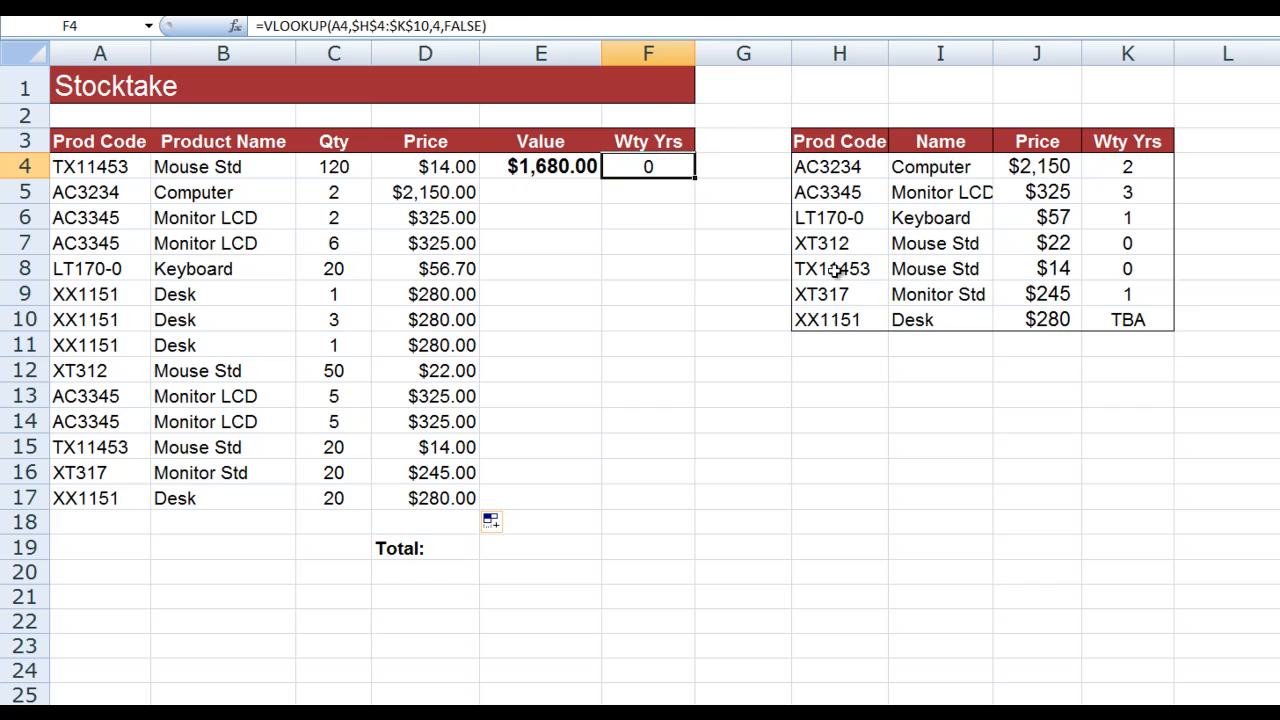
mouse_move(1028, 264)
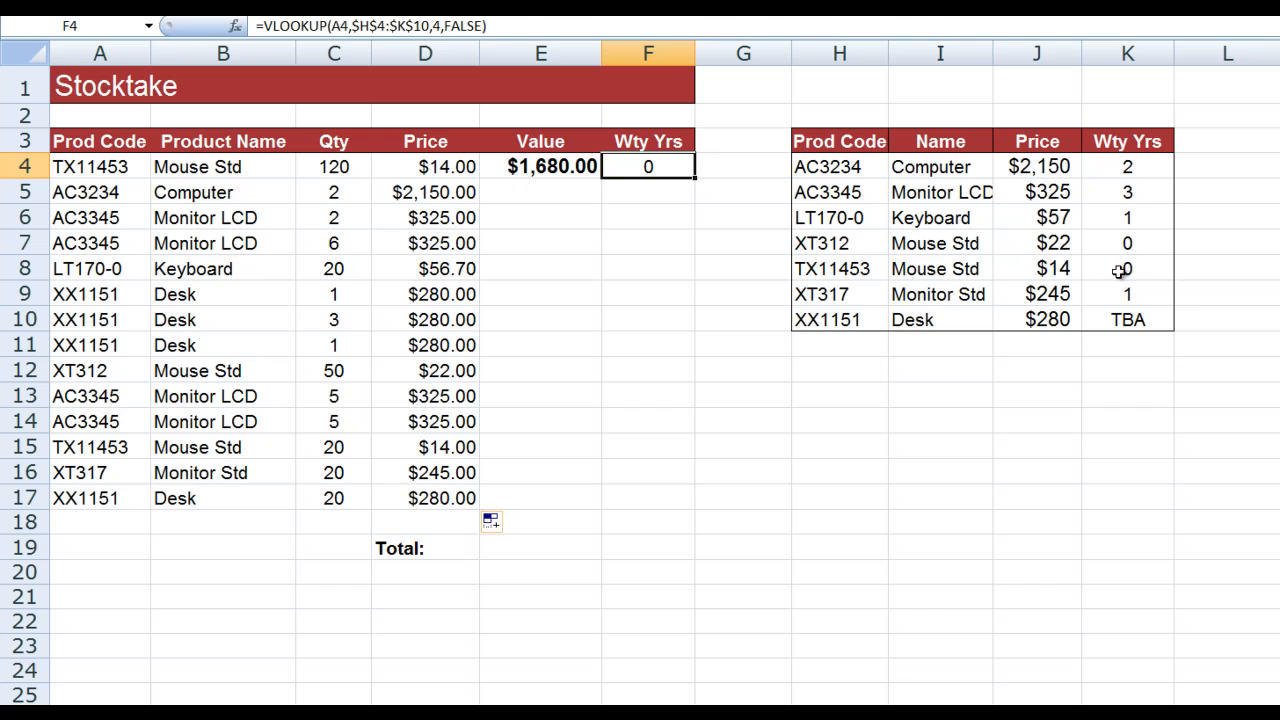
mouse_move(660, 168)
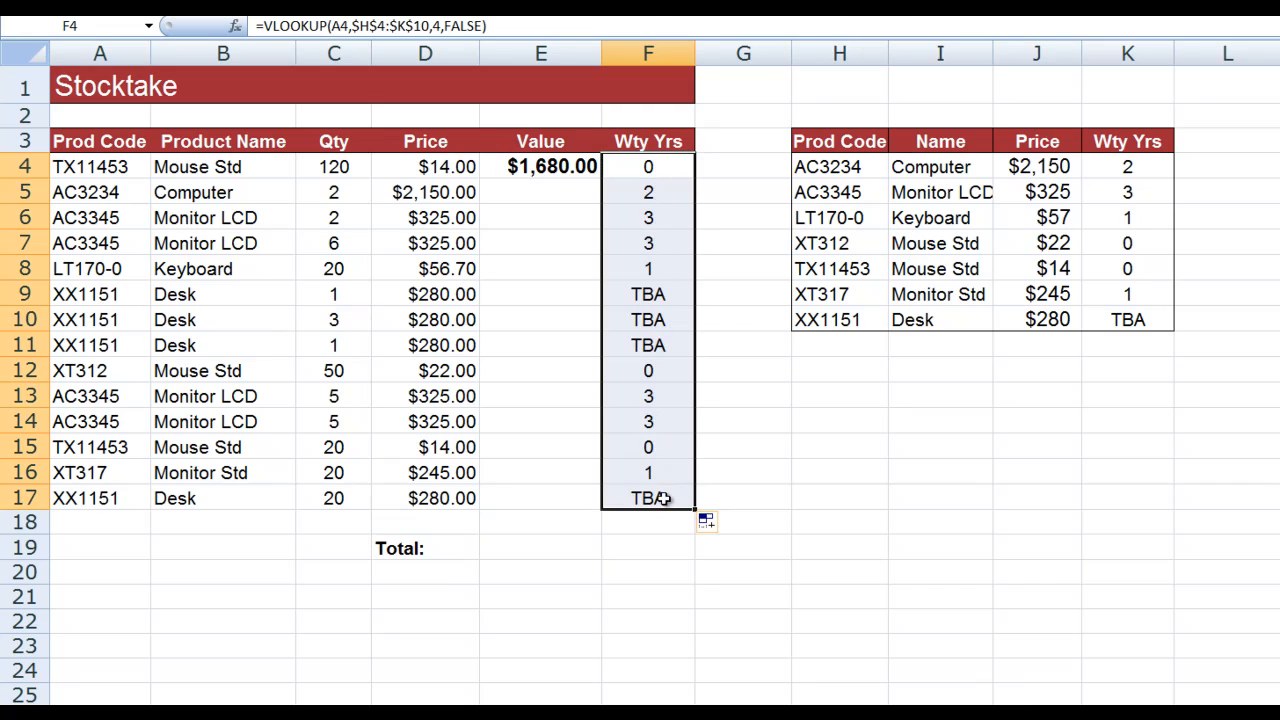
mouse_move(700, 178)
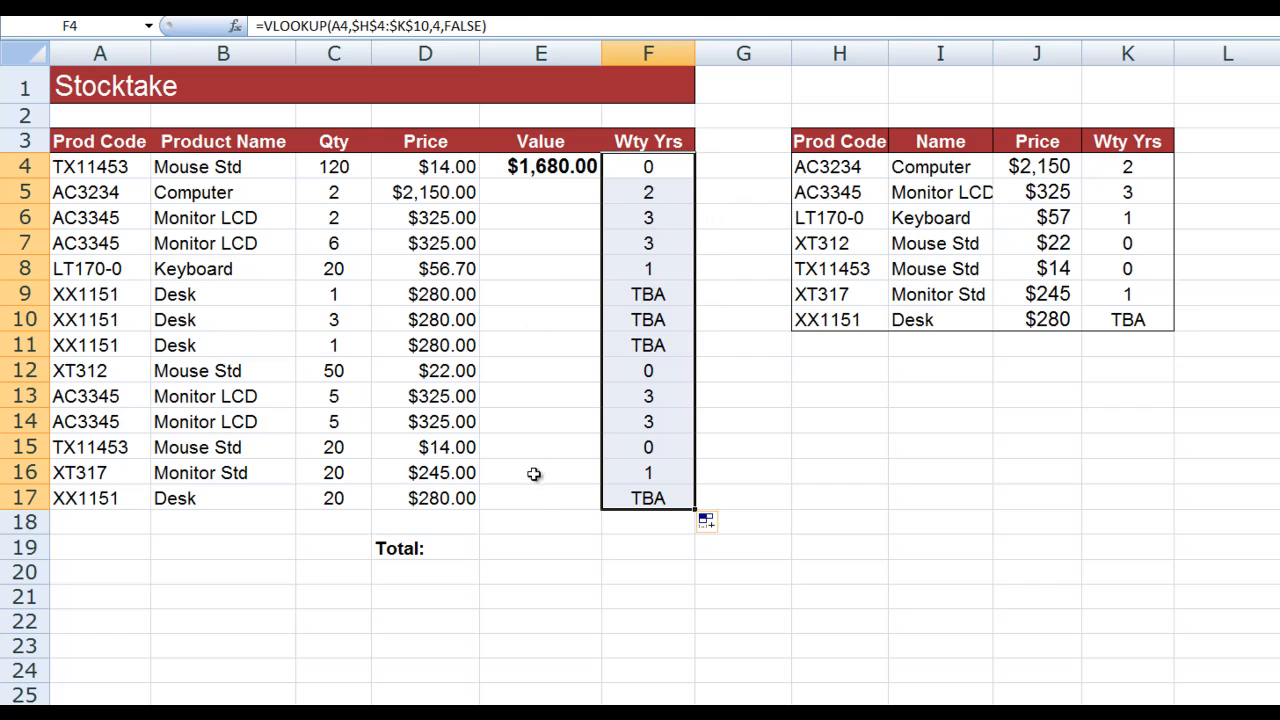
mouse_move(534, 504)
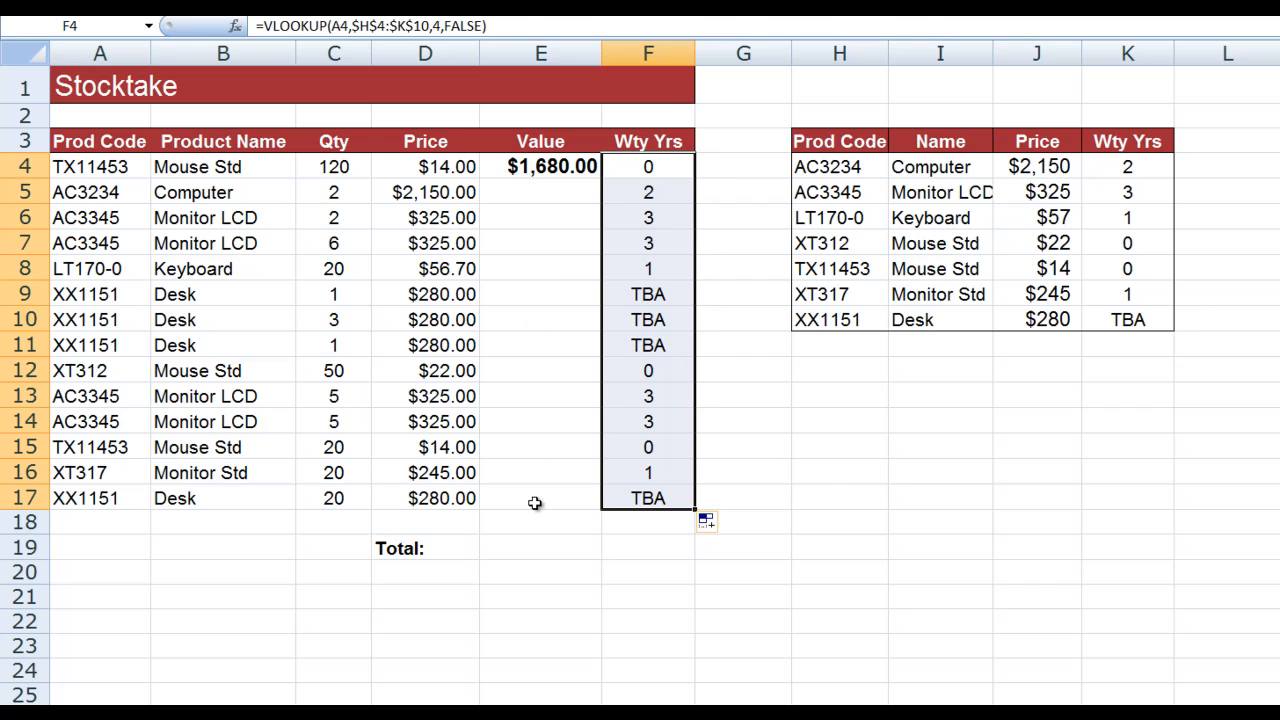
mouse_move(552, 218)
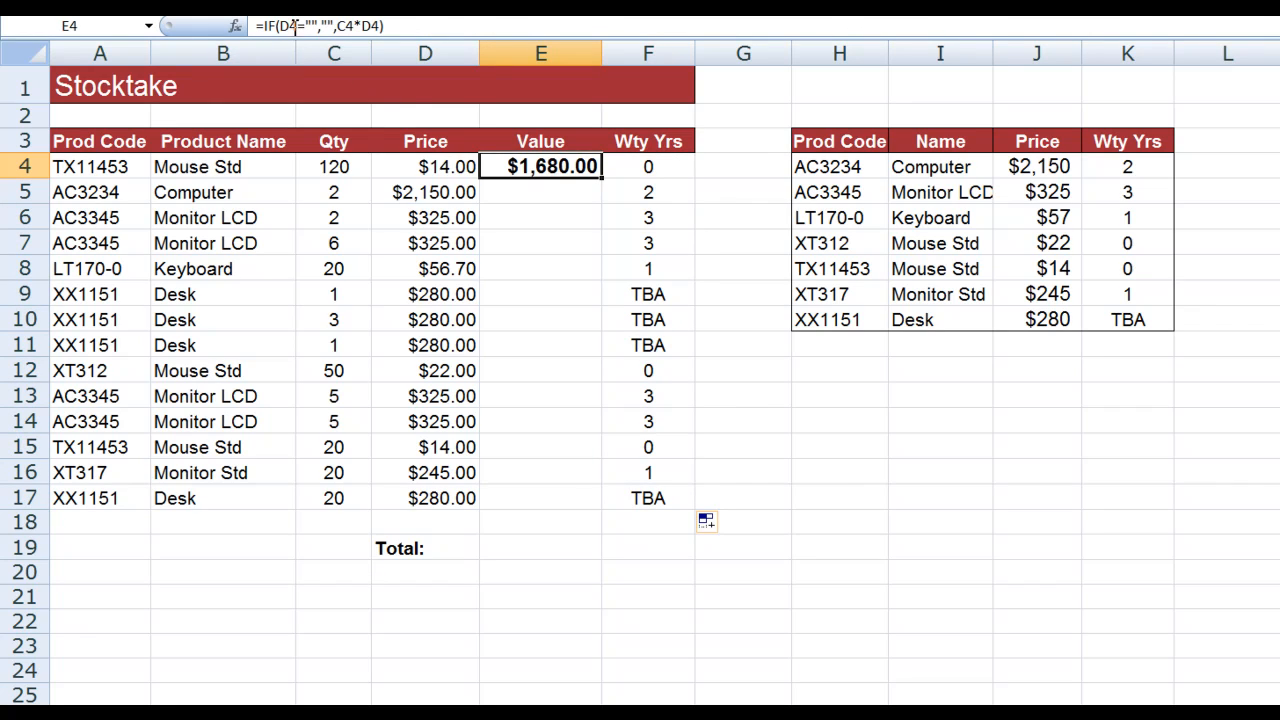
mouse_move(448, 168)
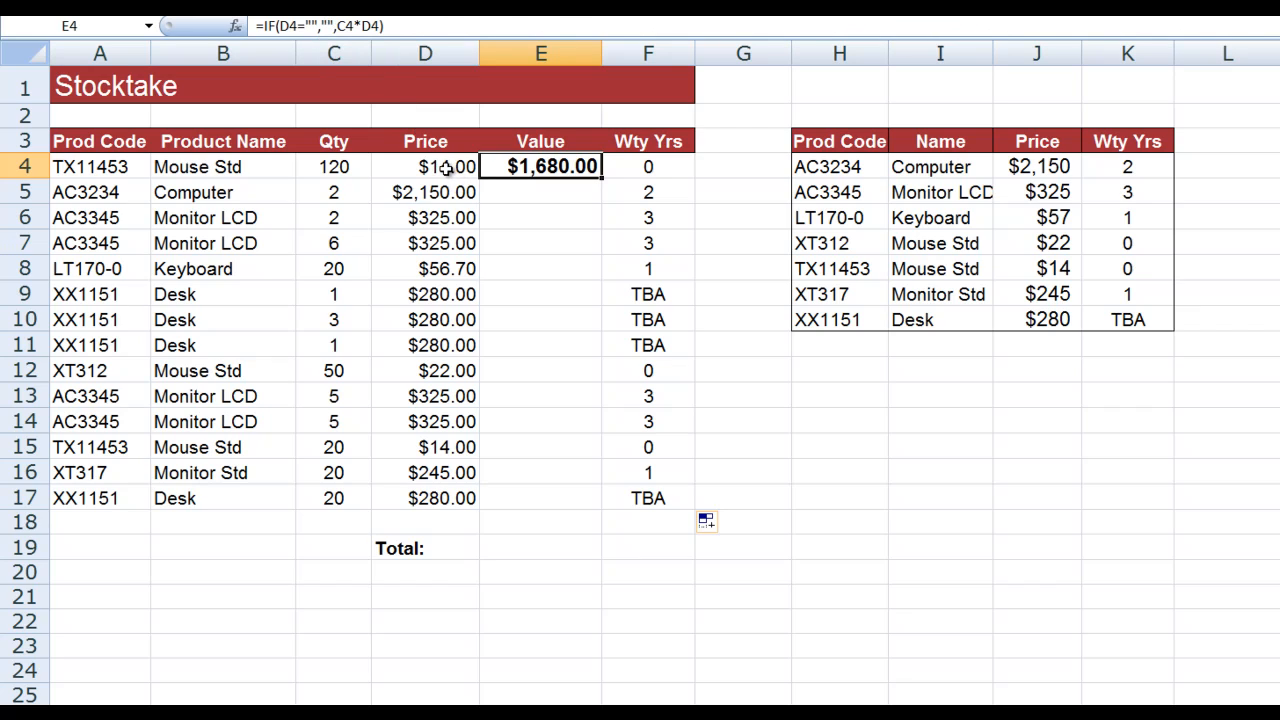
mouse_move(336, 166)
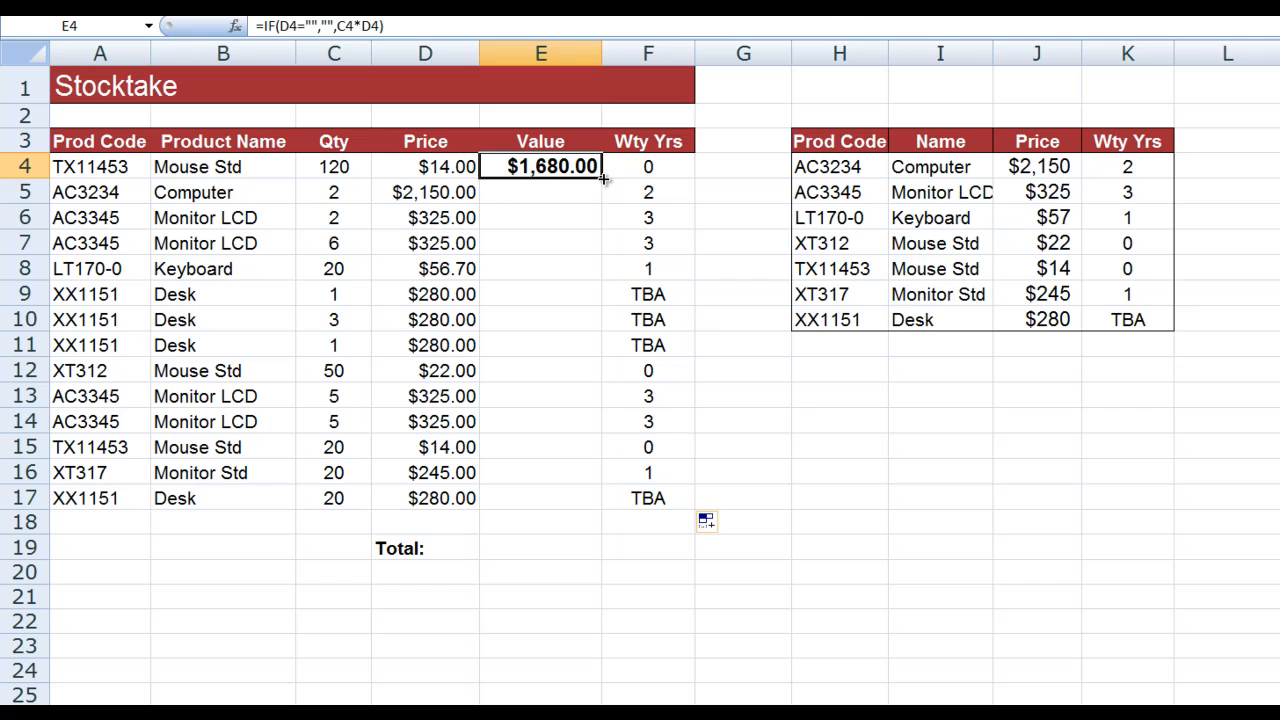
Fill =IF(D4="","",C4*D4) from E4 down to E17 so each Value is quantity times price.
left_click_drag(602, 166, 602, 498)
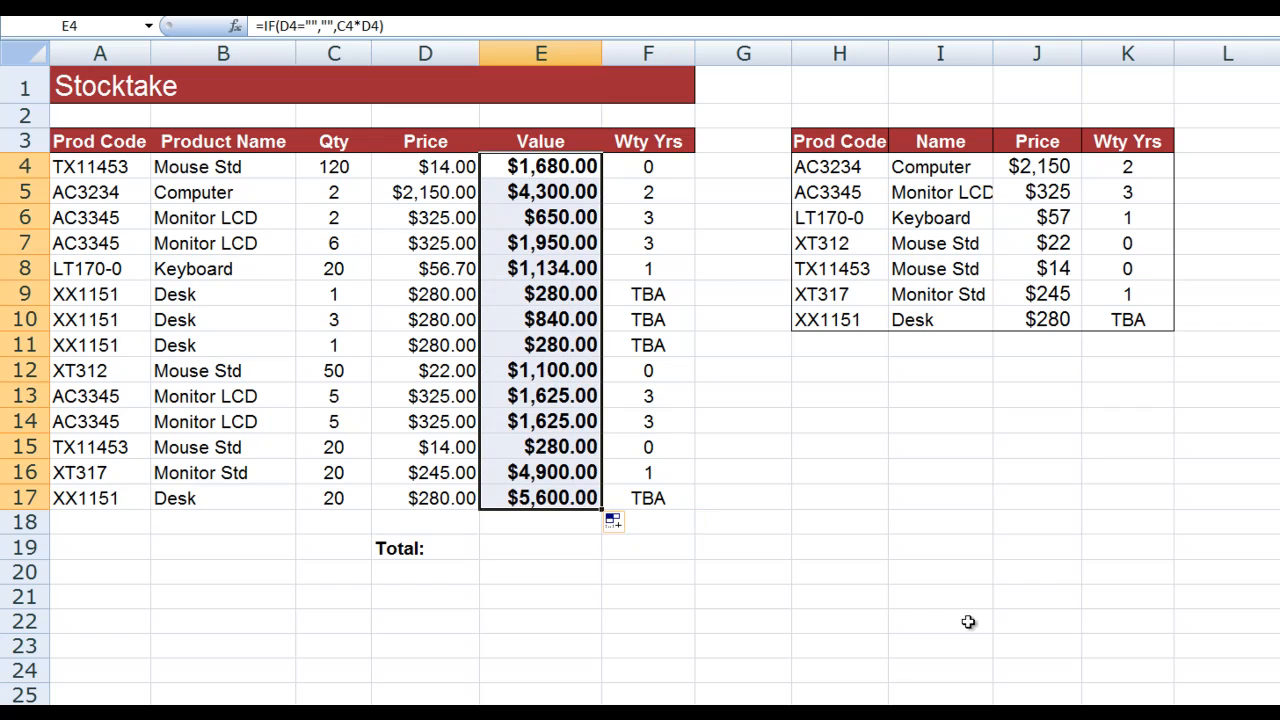
mouse_move(1068, 672)
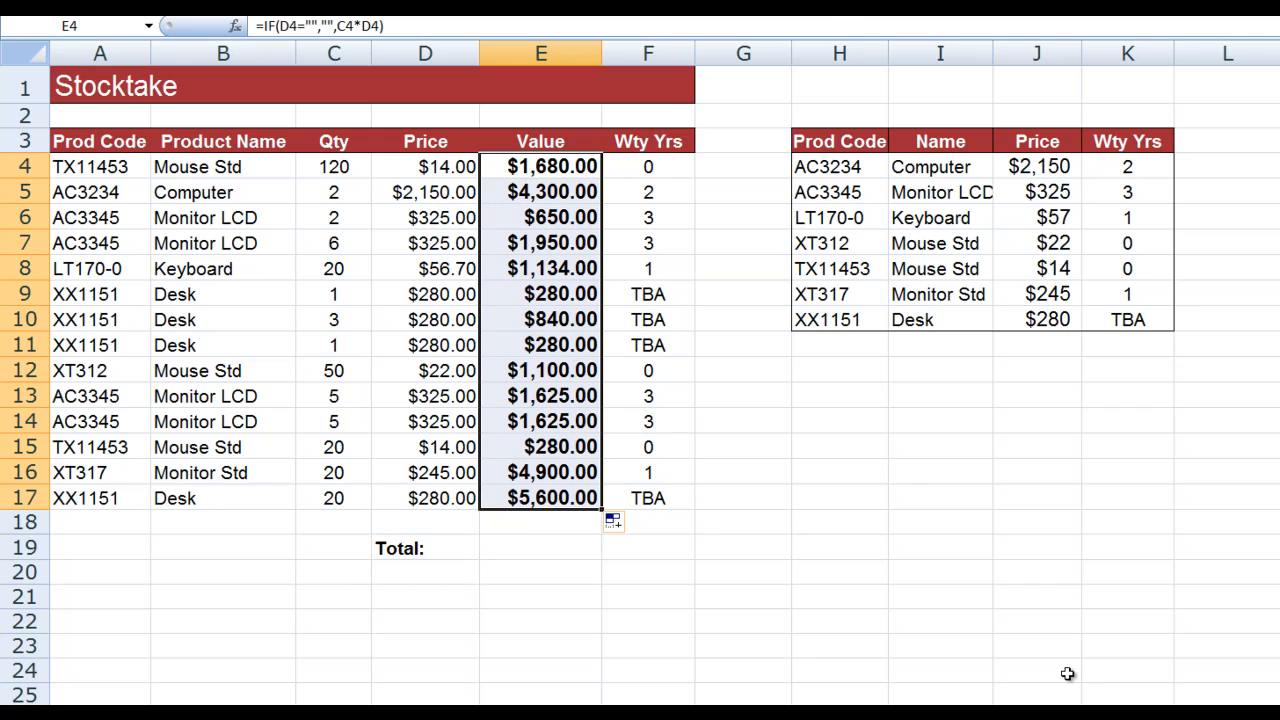
mouse_move(520, 552)
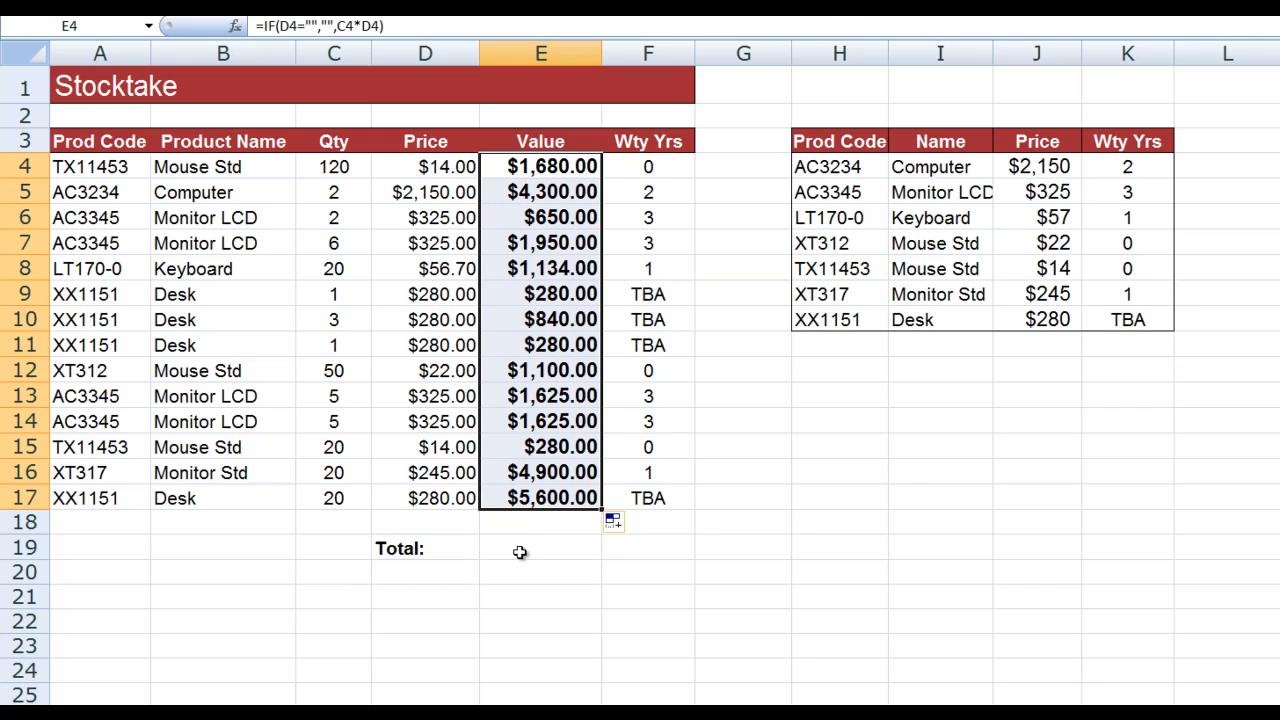
Enter =SUM(E4:E17) in E19 to total the Values at $26,244.00.
left_click(540, 548)
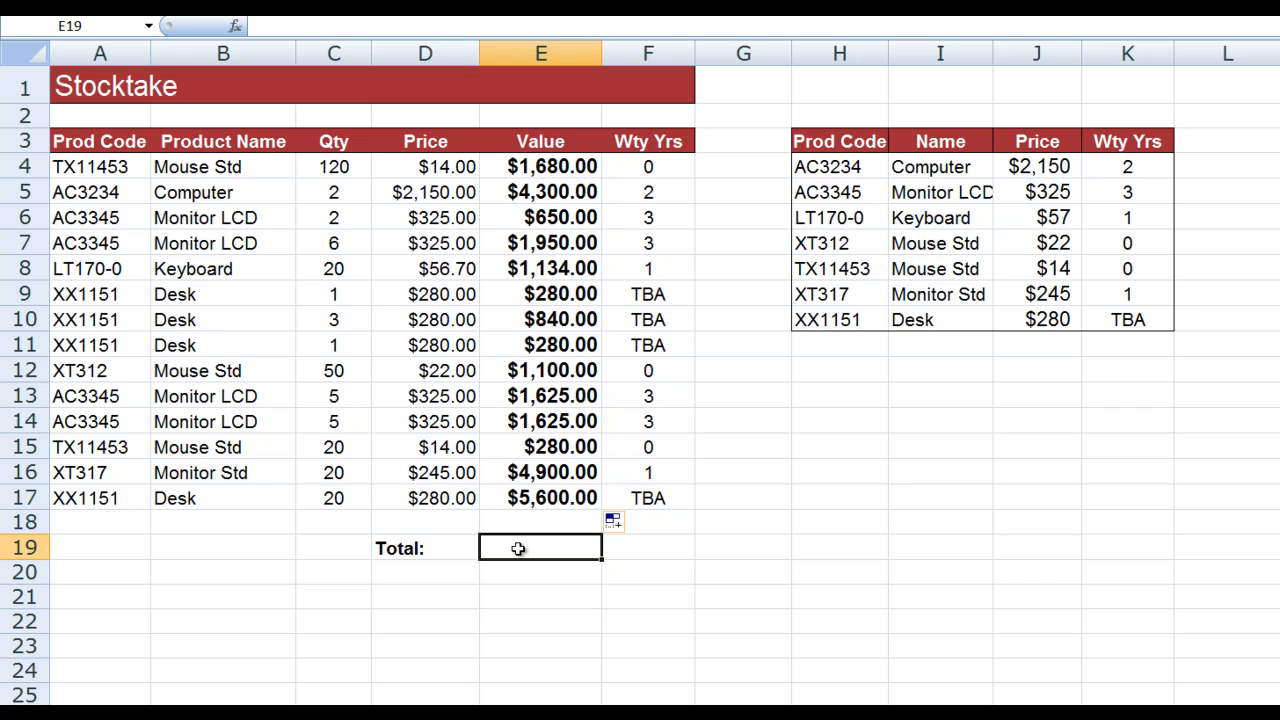
type("=sum(")
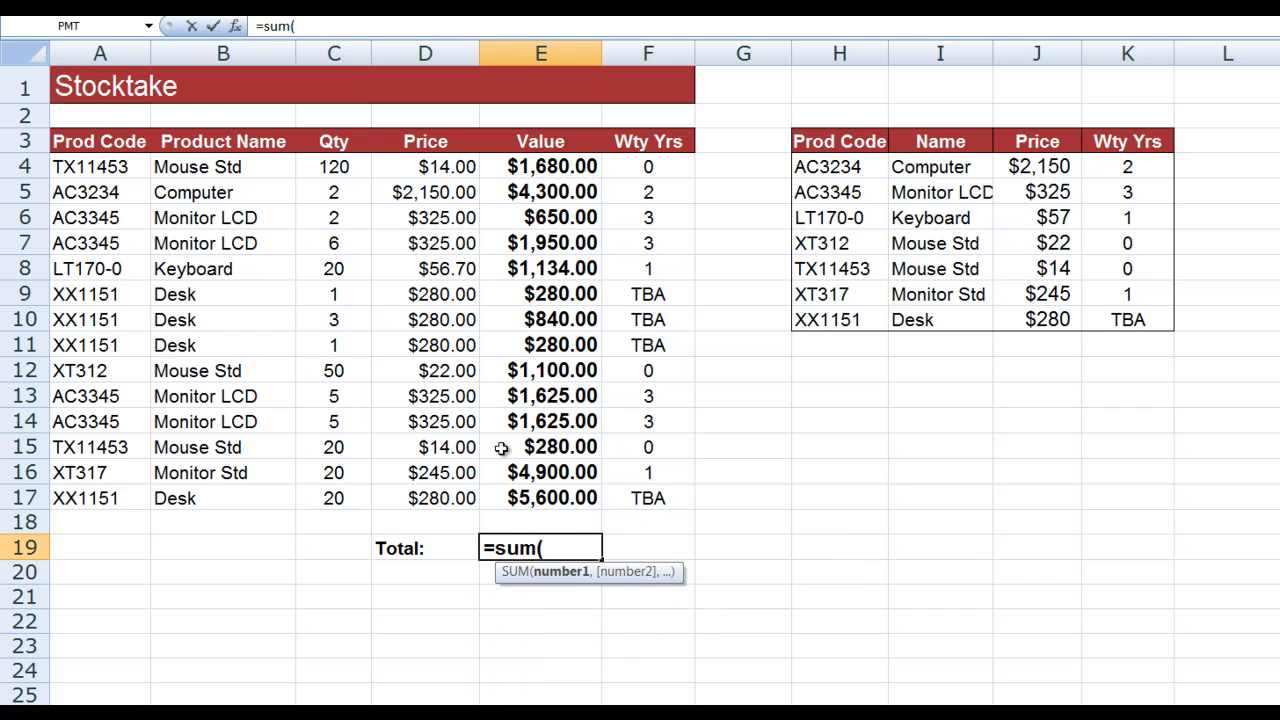
left_click_drag(540, 168, 540, 472)
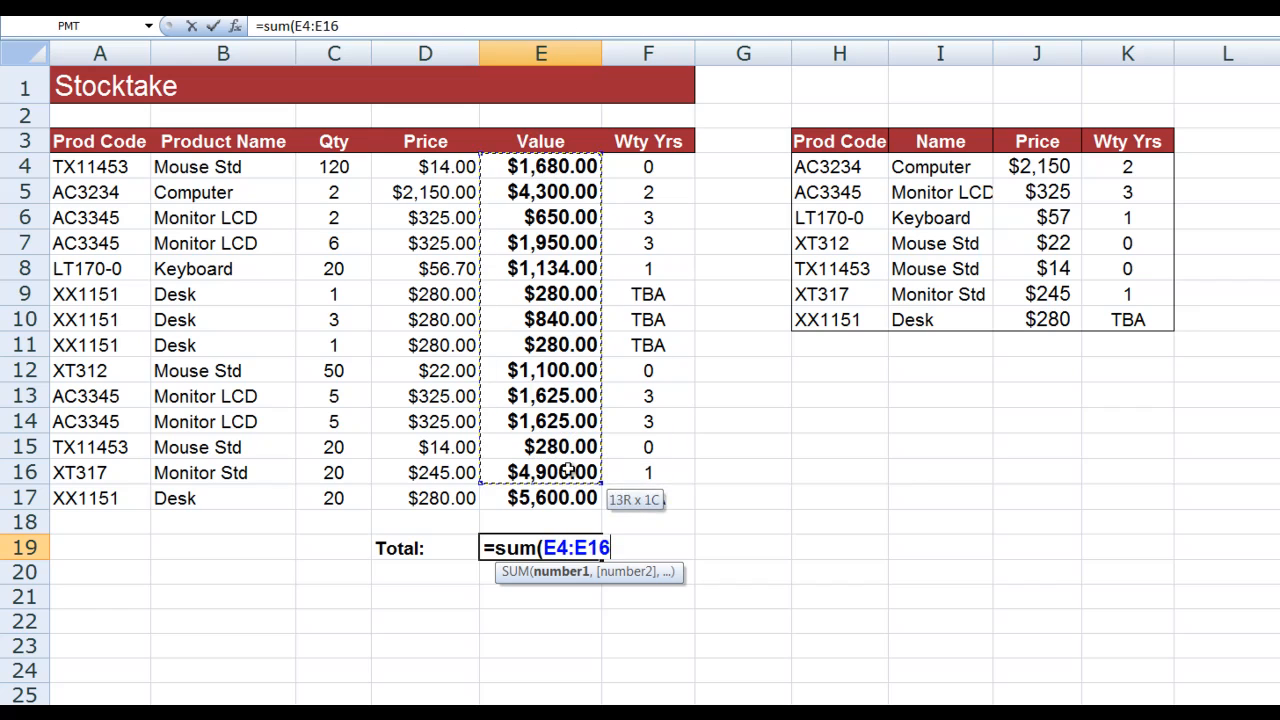
left_click_drag(540, 472, 540, 498)
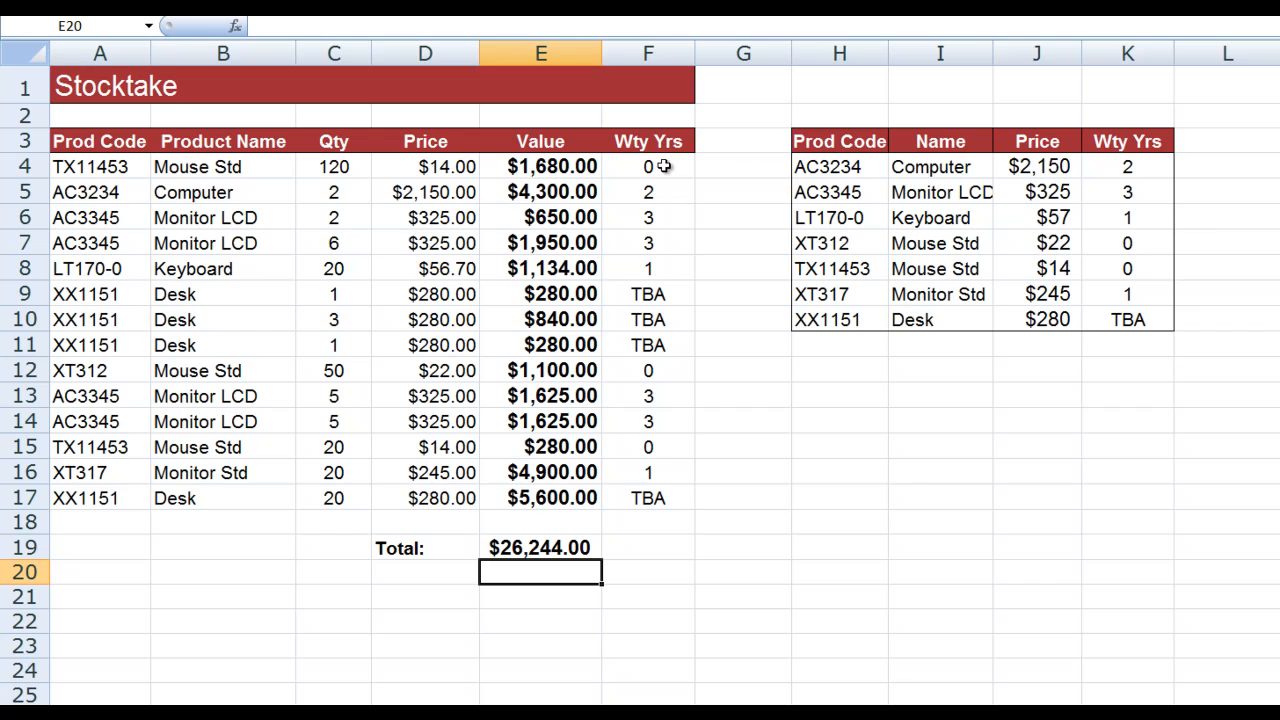
mouse_move(1088, 188)
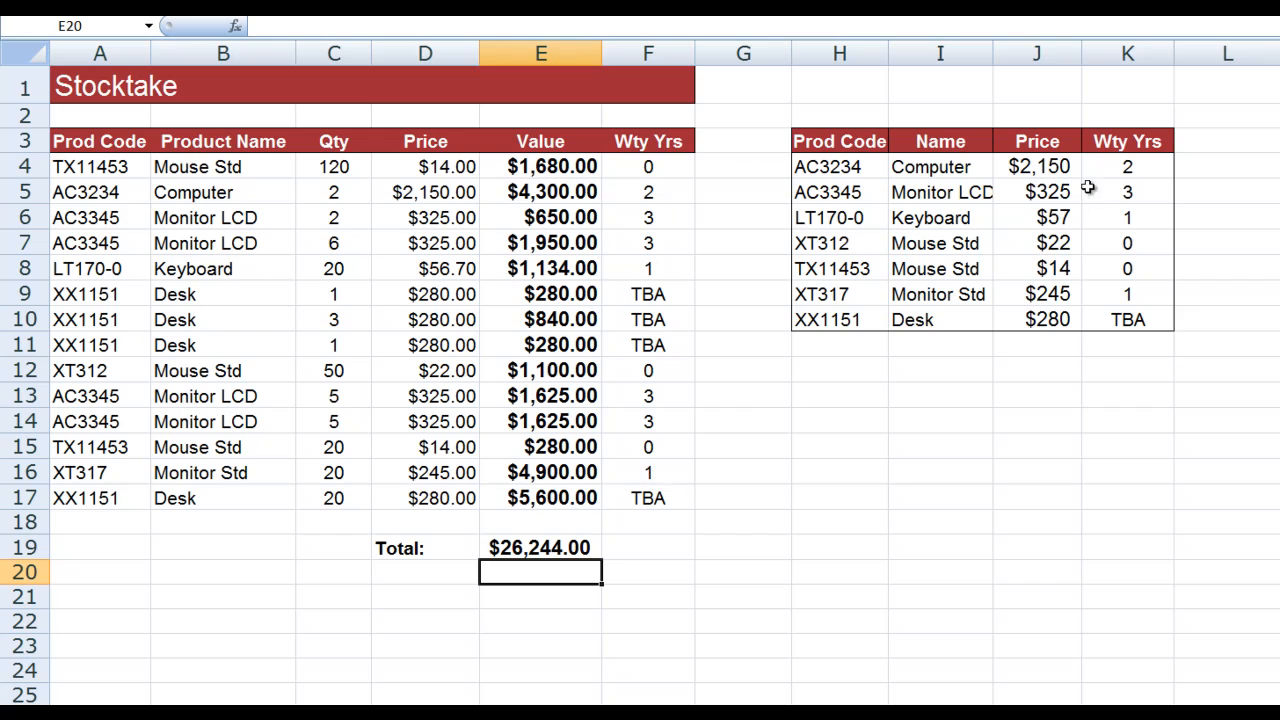
mouse_move(1136, 320)
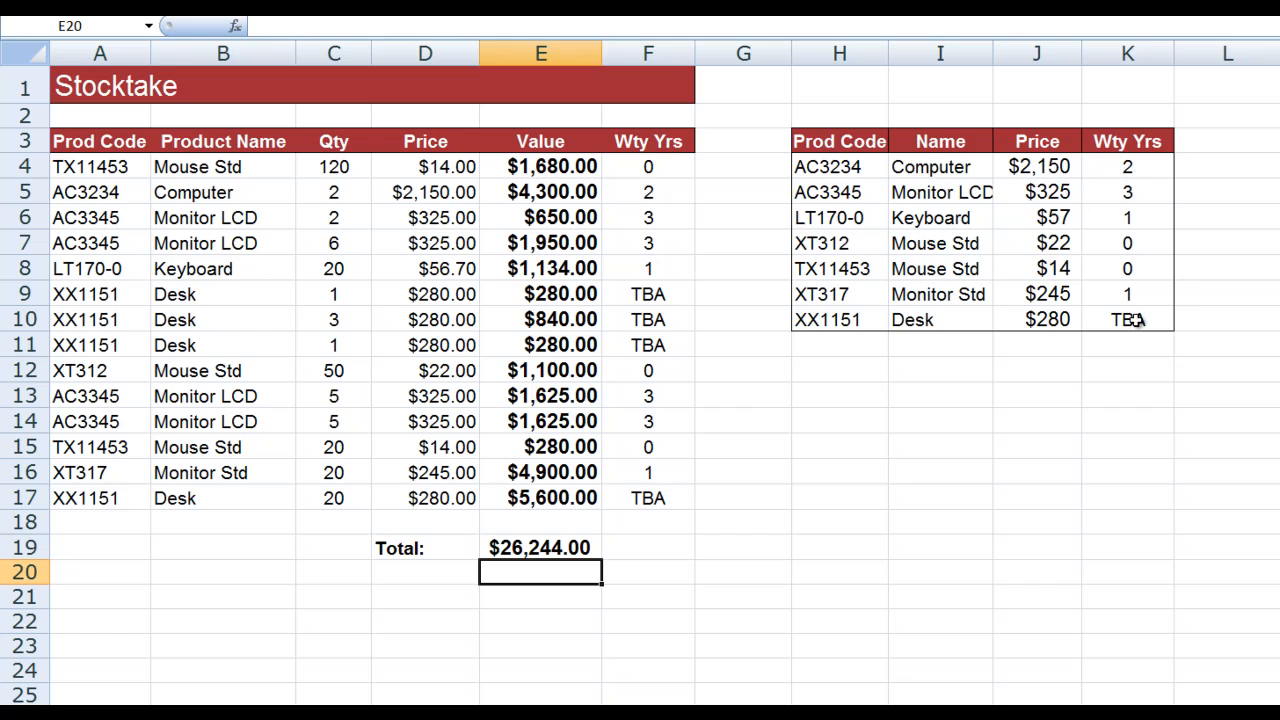
mouse_move(1148, 216)
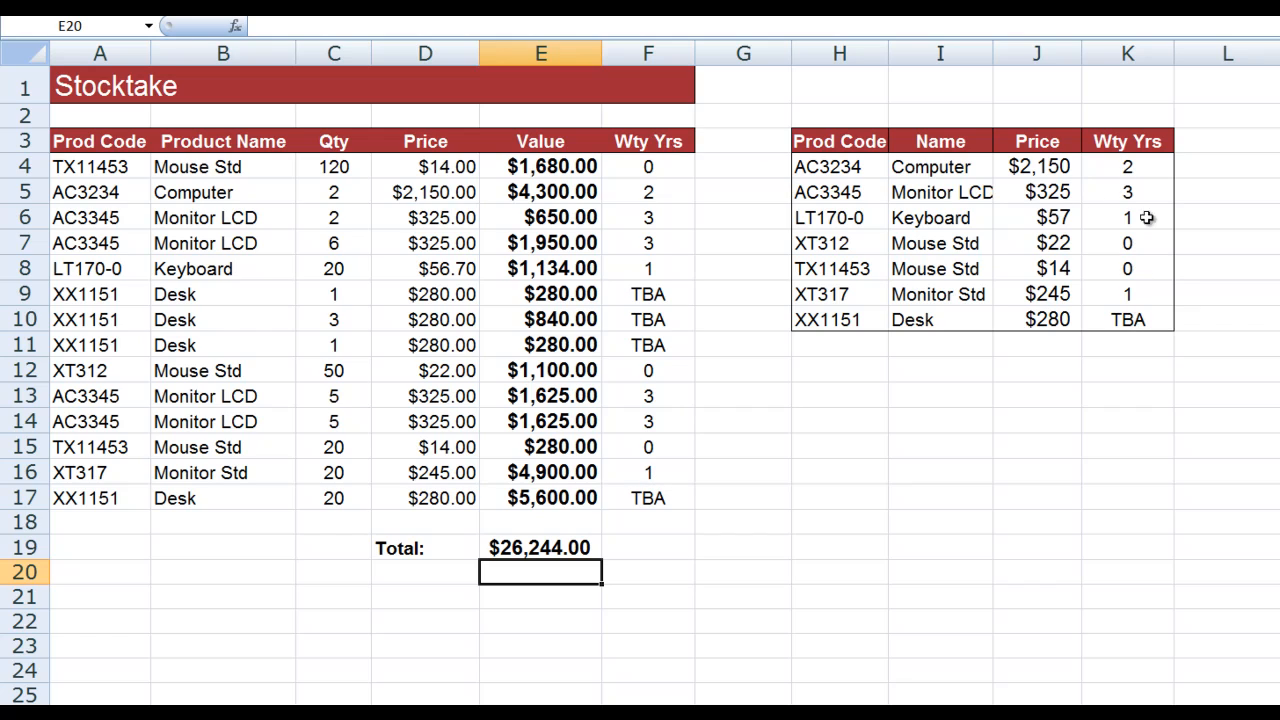
mouse_move(1042, 140)
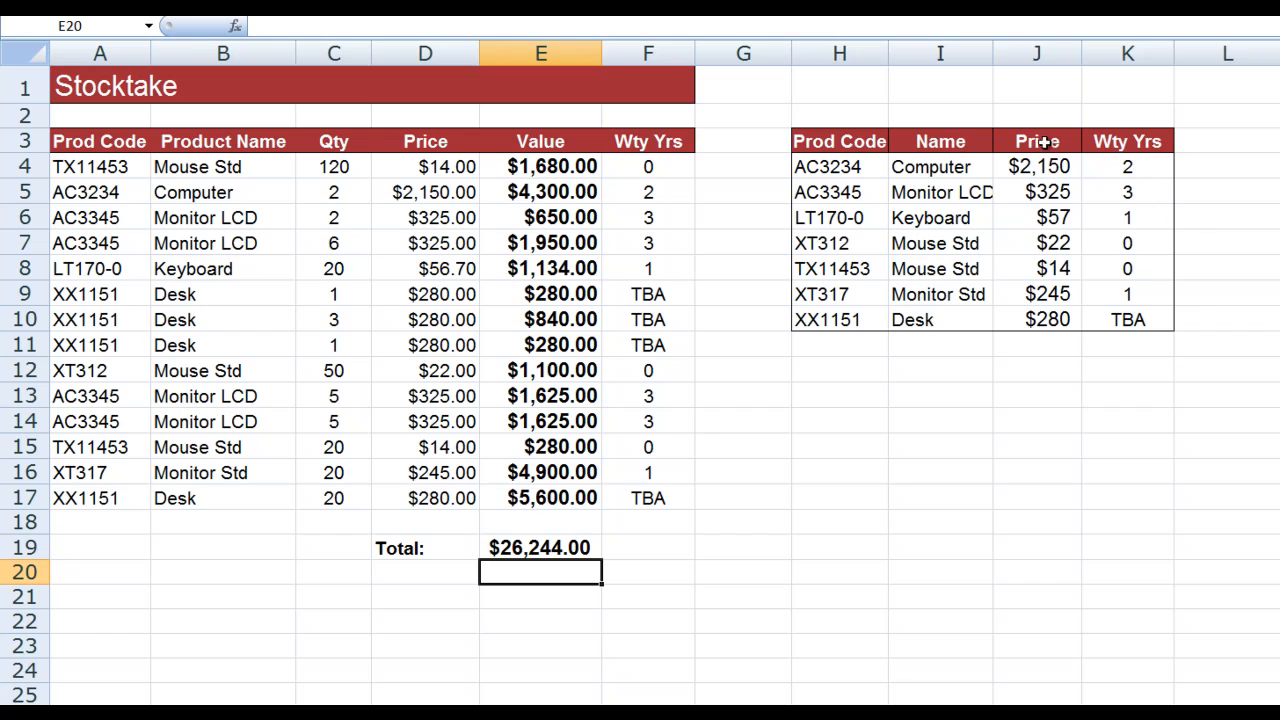
mouse_move(1122, 168)
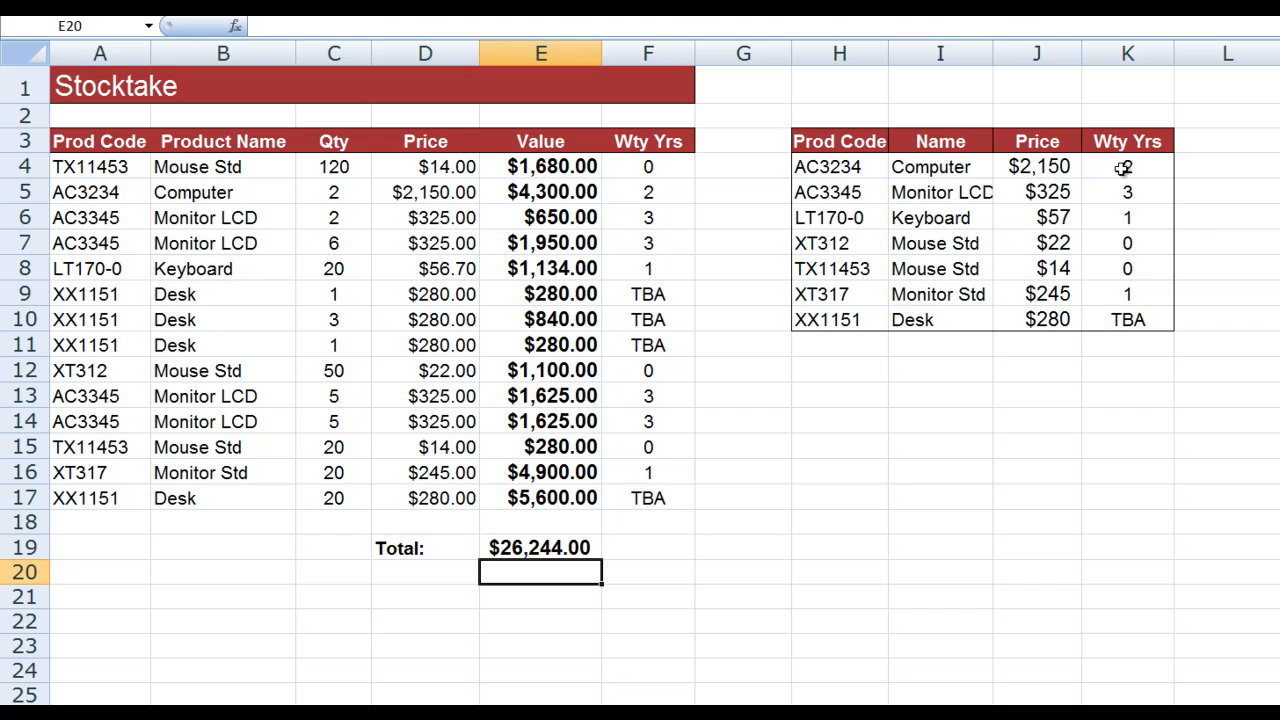
mouse_move(1018, 174)
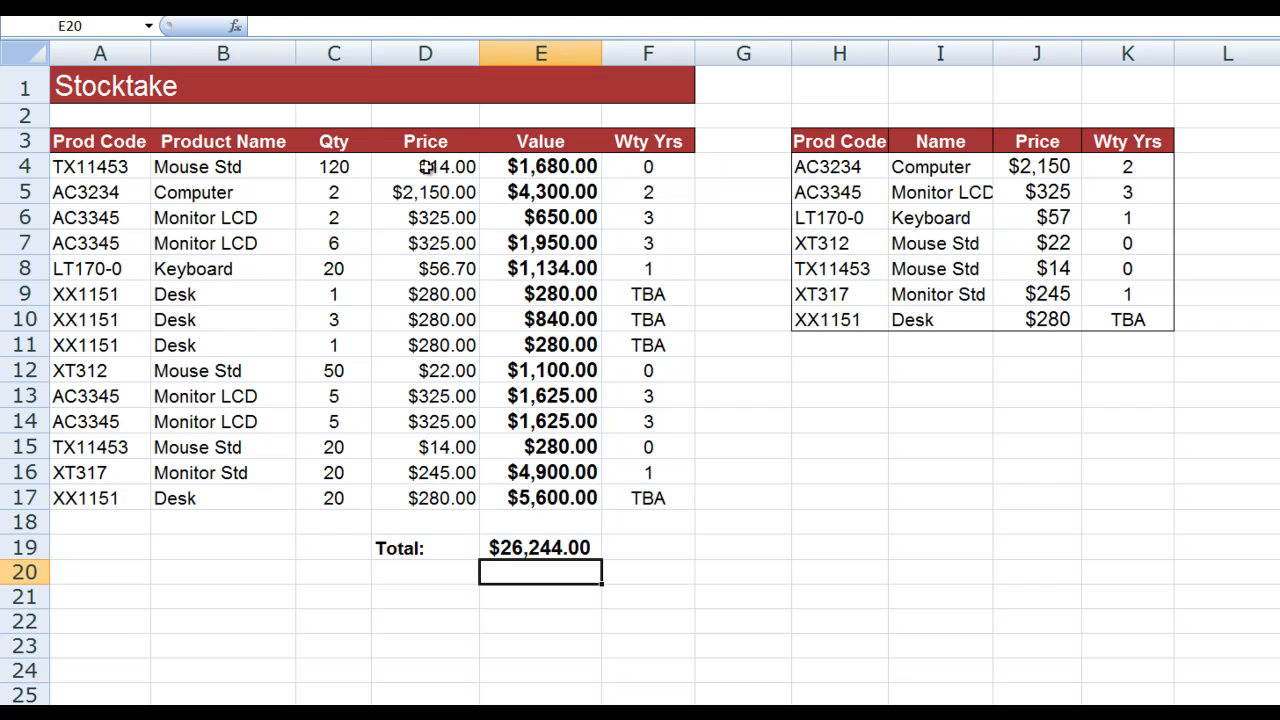
left_click(424, 166)
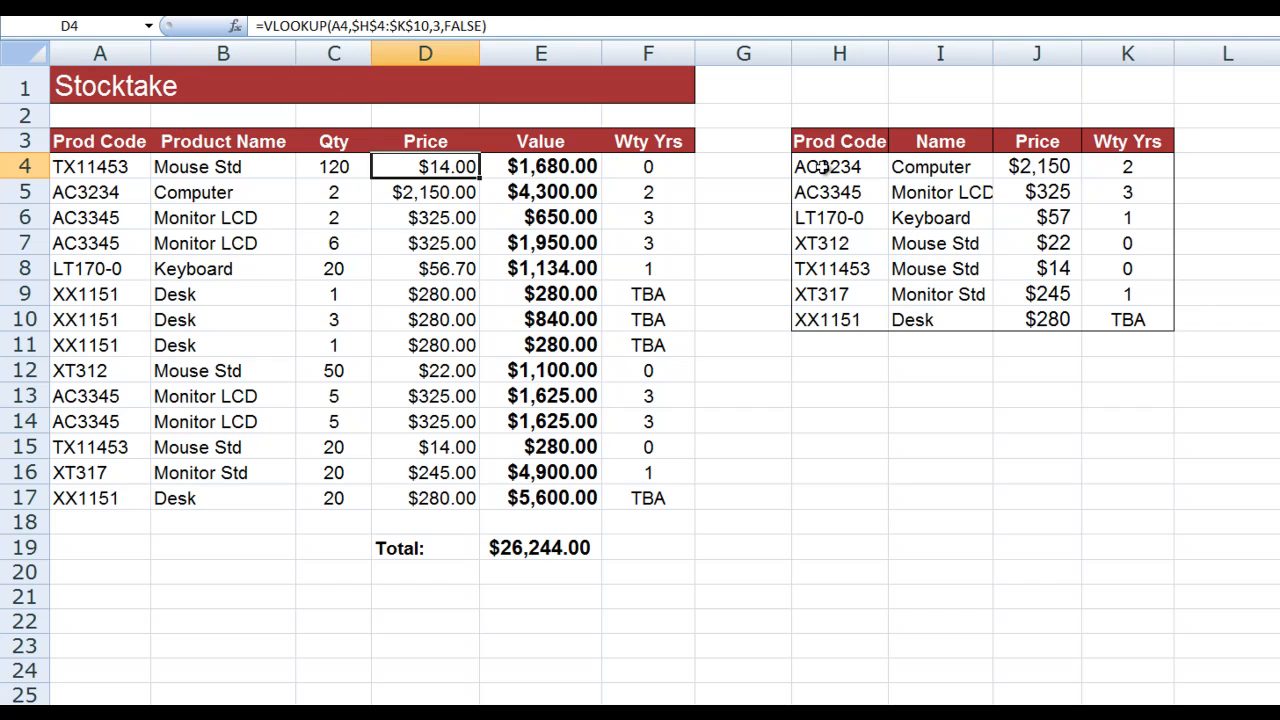
mouse_move(1140, 304)
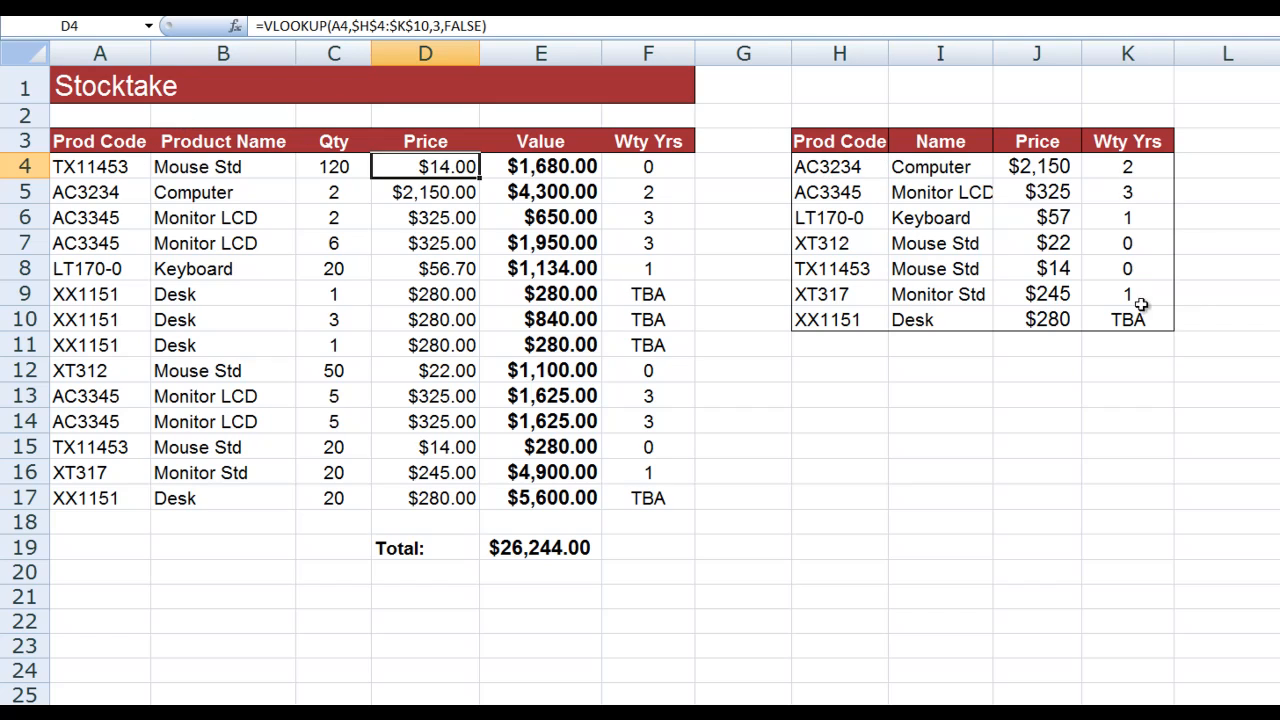
mouse_move(1138, 322)
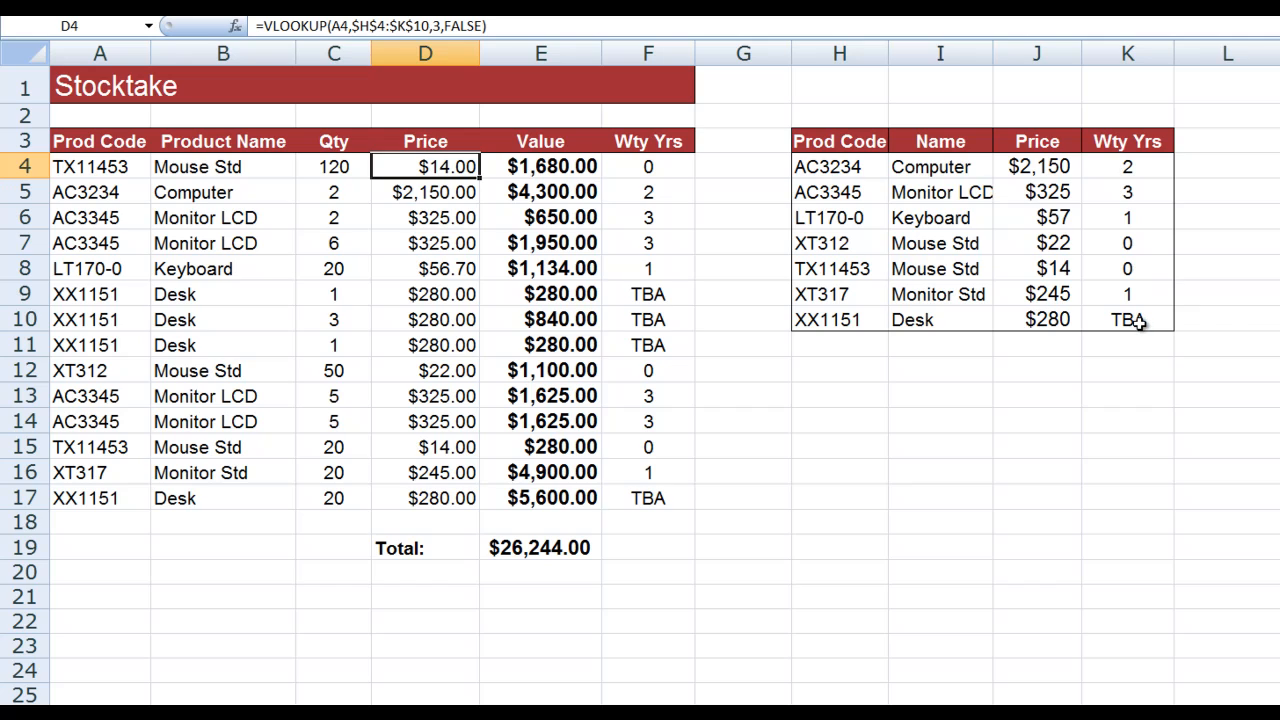
mouse_move(418, 26)
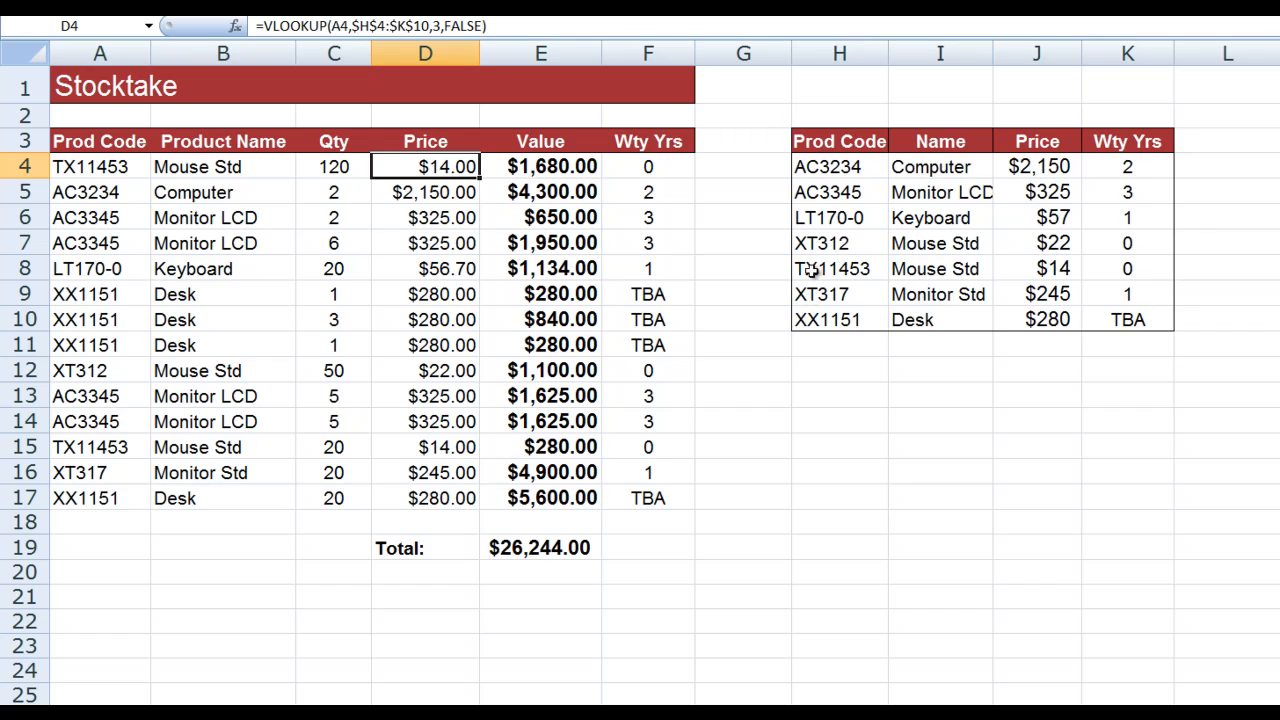
mouse_move(650, 236)
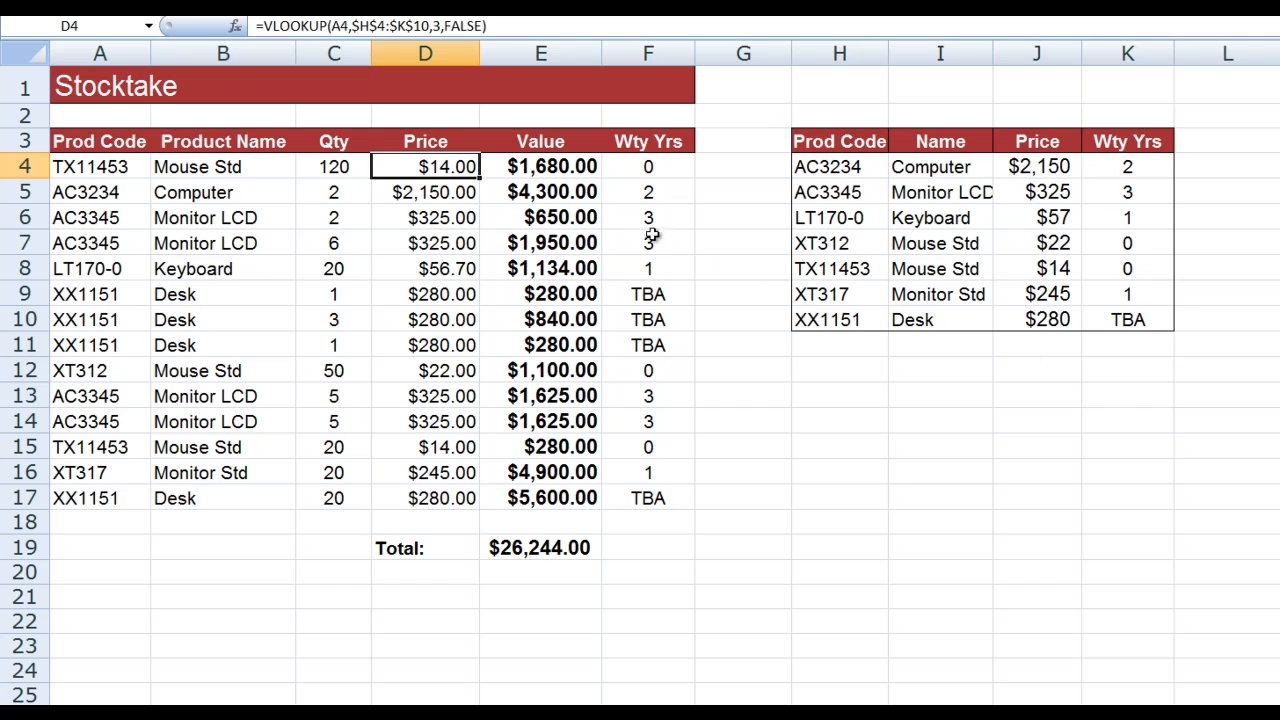
left_click(648, 166)
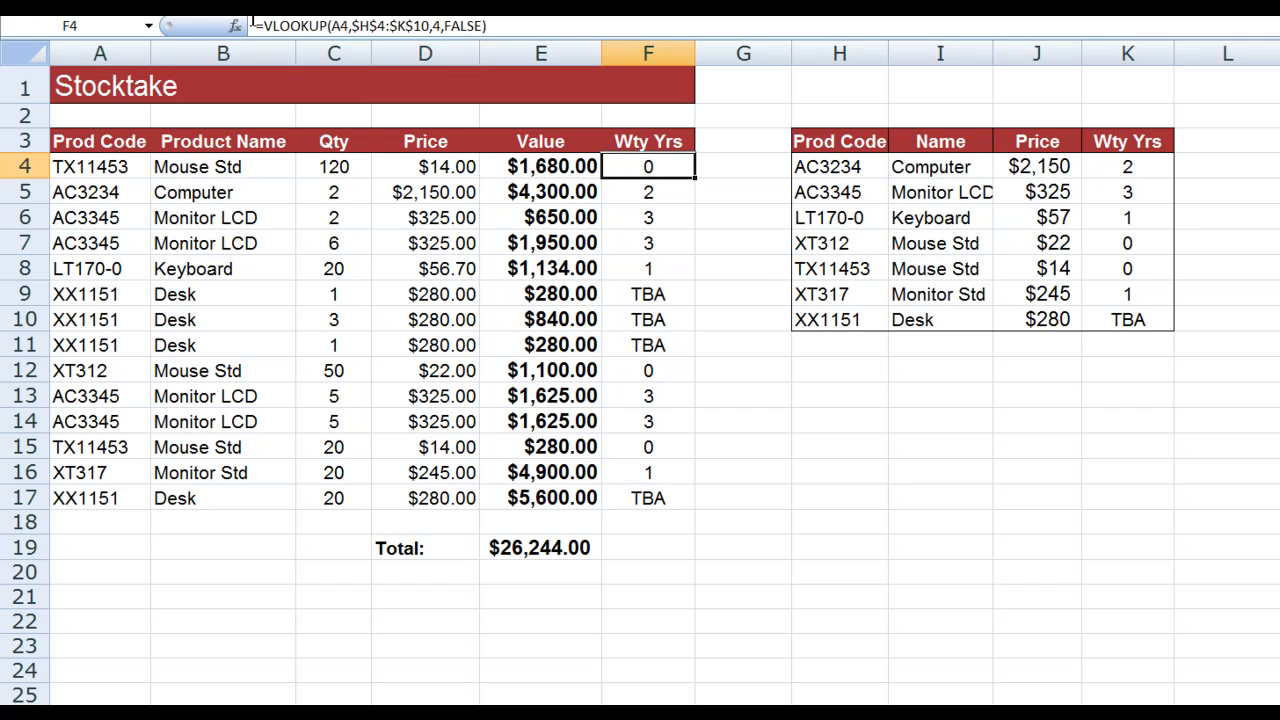
mouse_move(420, 26)
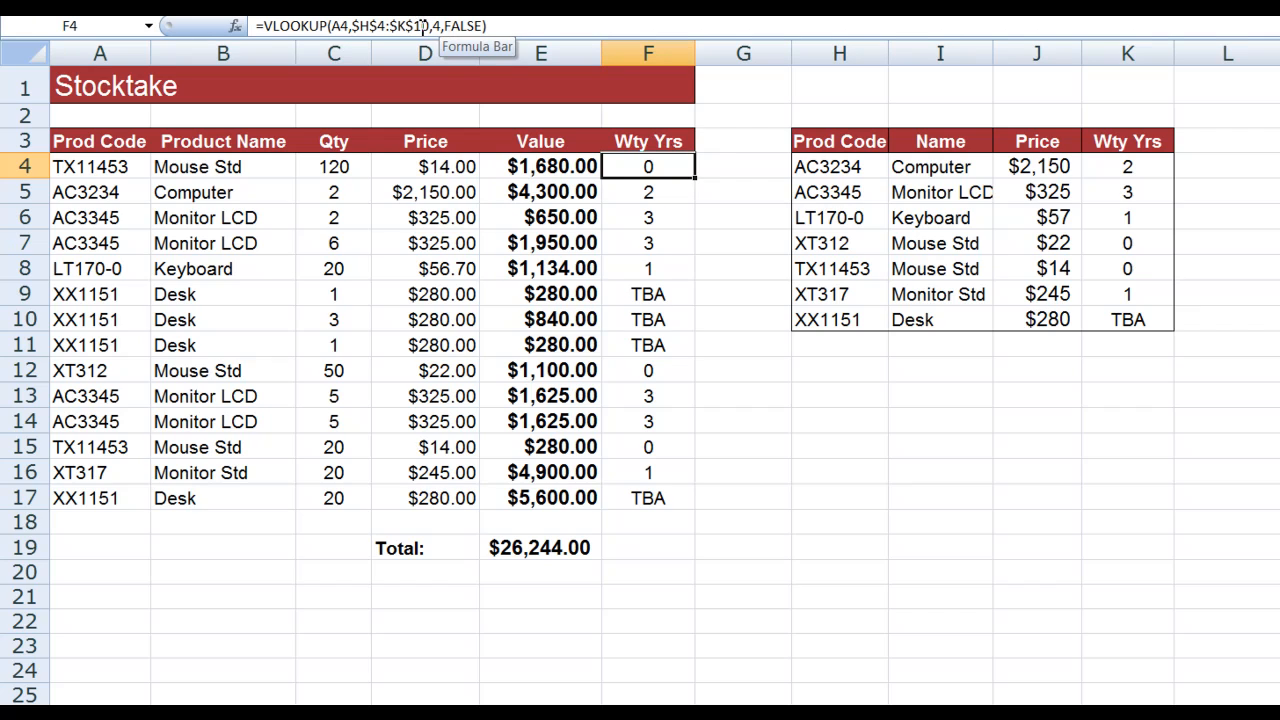